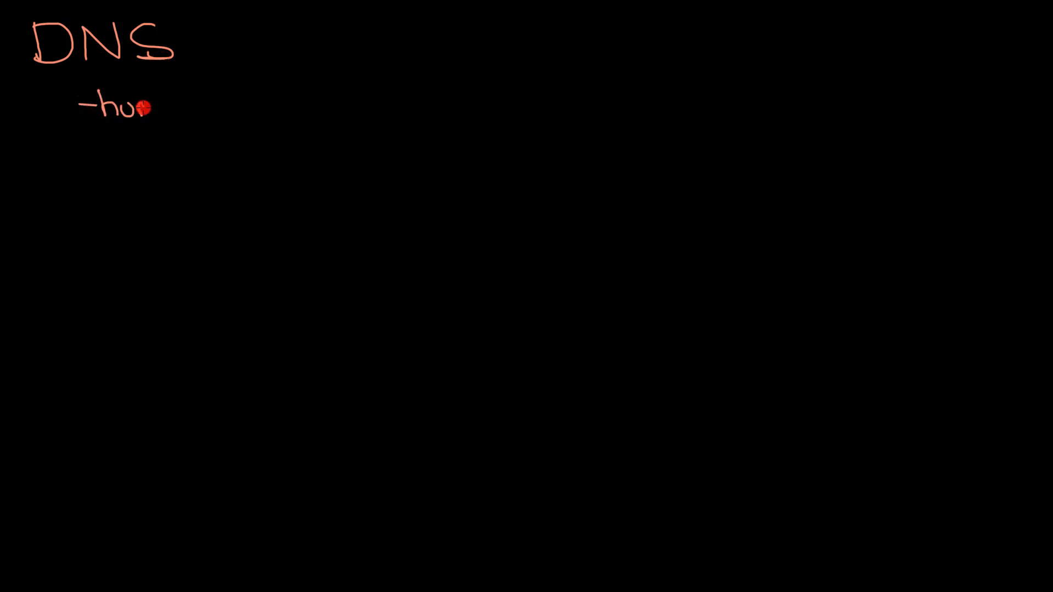
# Note that humans find words easier to remember, and underline the DNS heading.
pyautogui.write('mans')
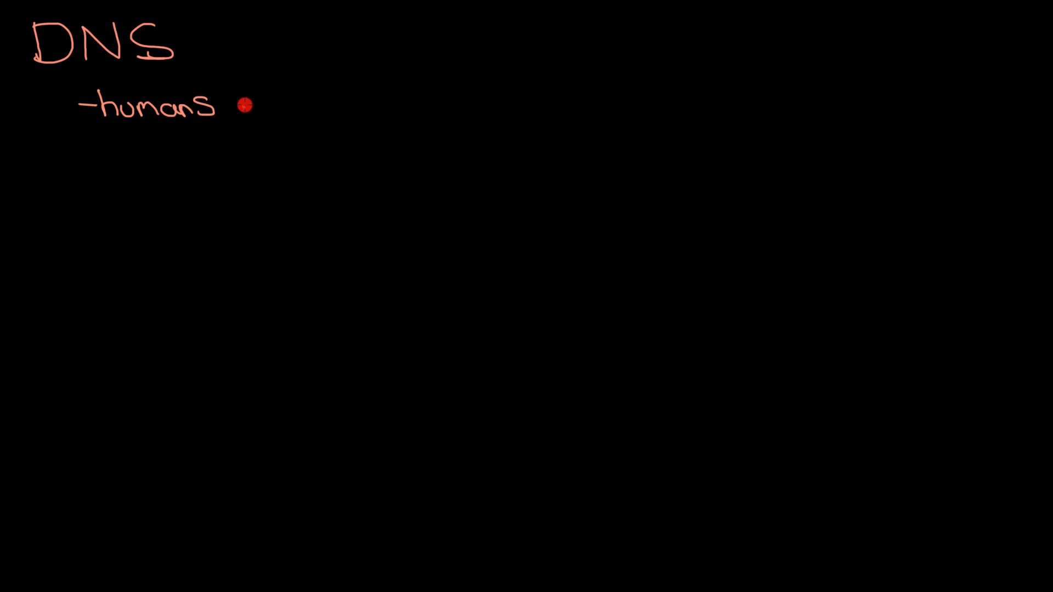
pyautogui.write('find')
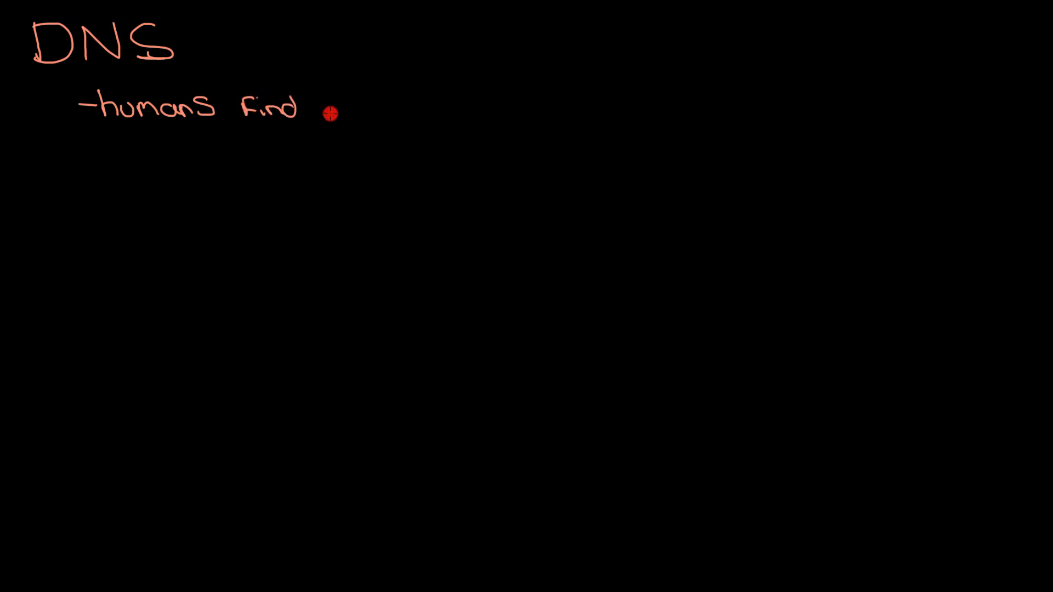
pyautogui.write('it easier to remember words!')
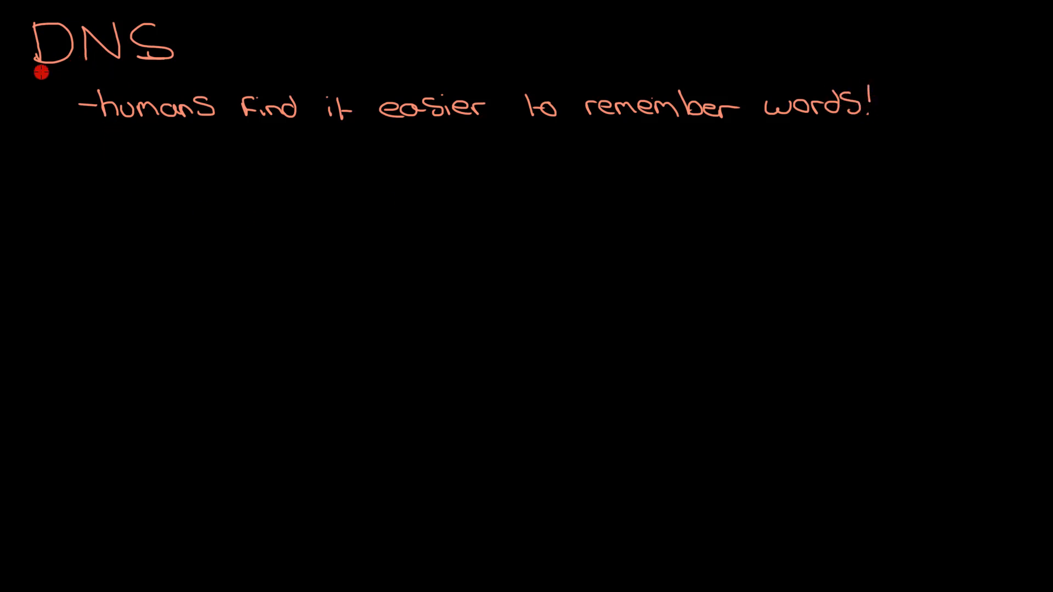
pyautogui.moveTo(40, 72); pyautogui.dragTo(175, 72)
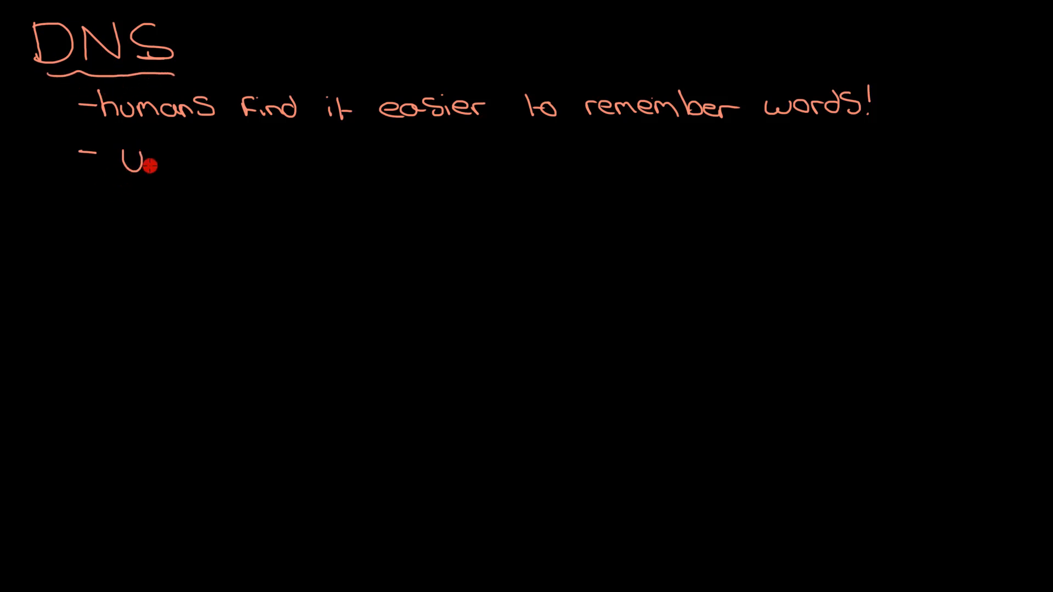
pyautogui.write('URL -')
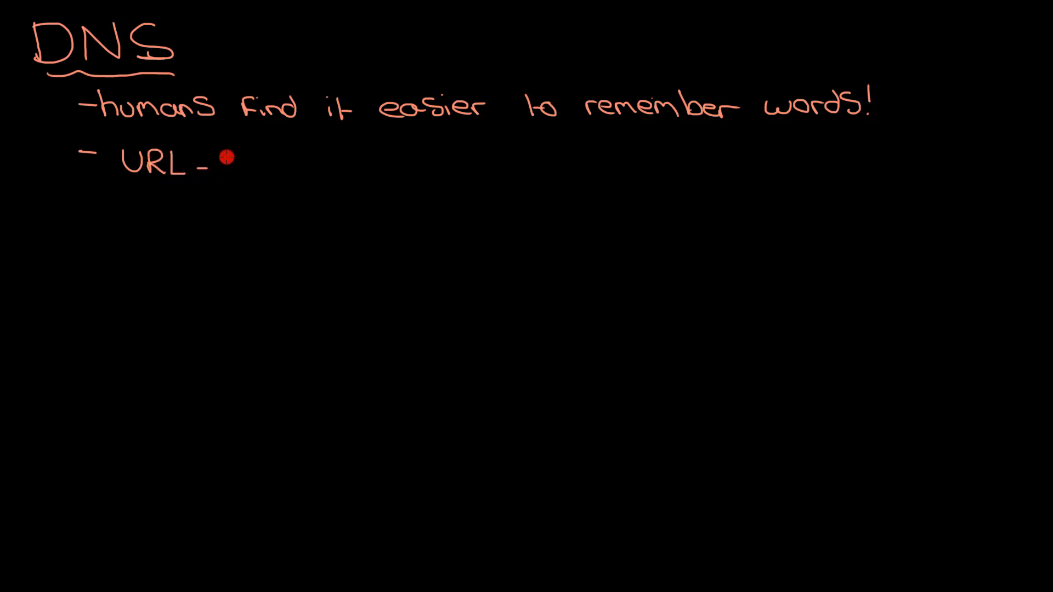
pyautogui.write('www.bbc.co')
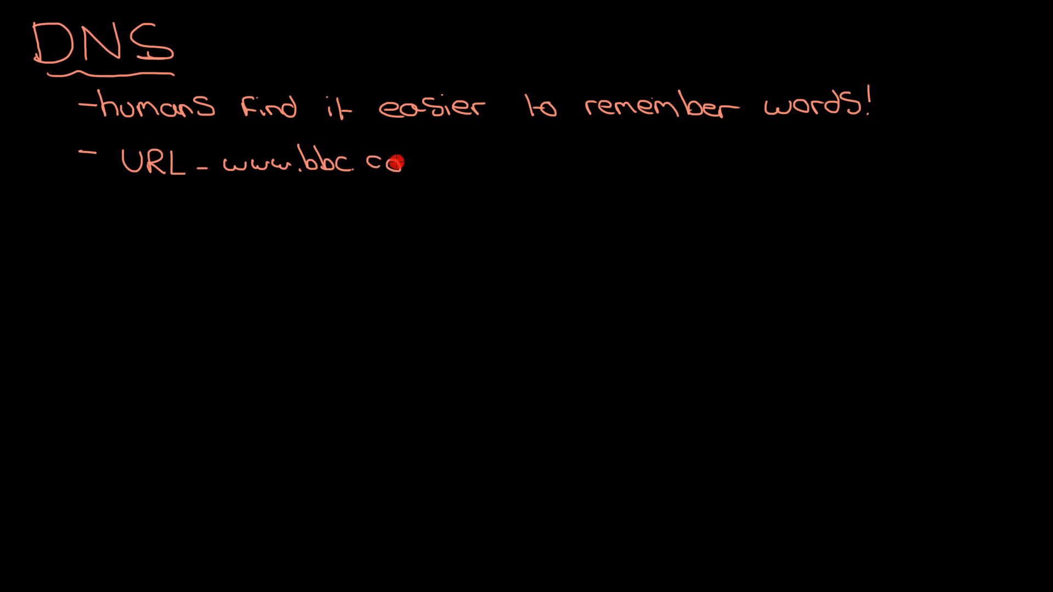
pyautogui.write('.uk')
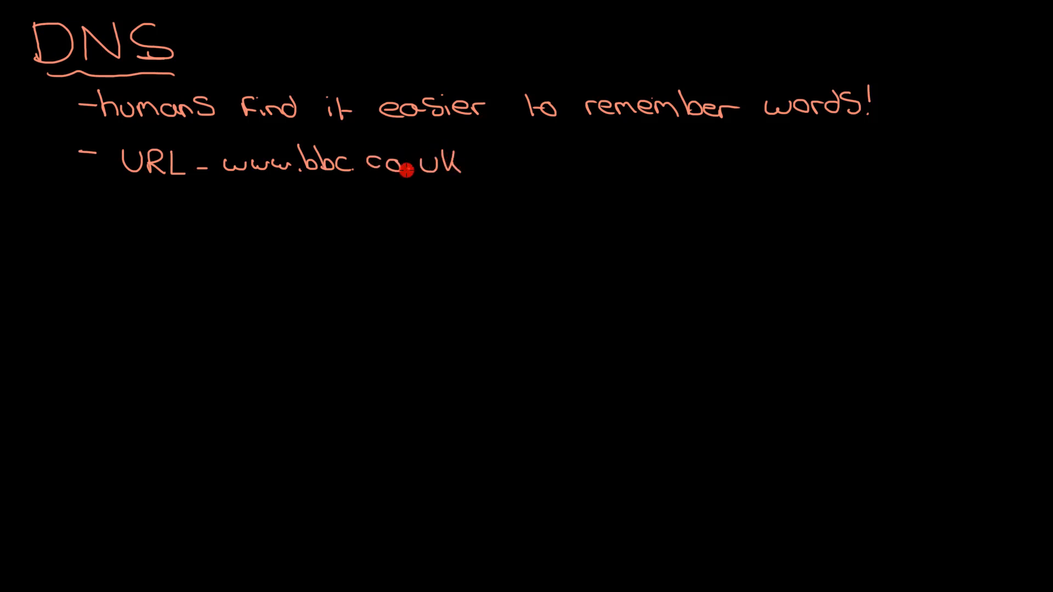
pyautogui.moveTo(347, 161)
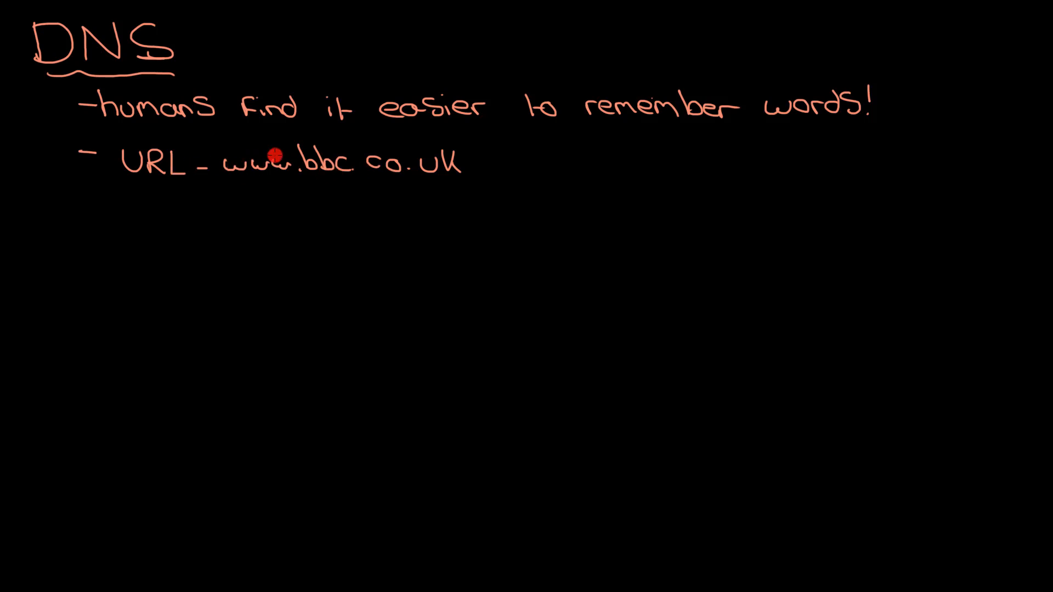
pyautogui.moveTo(375, 174)
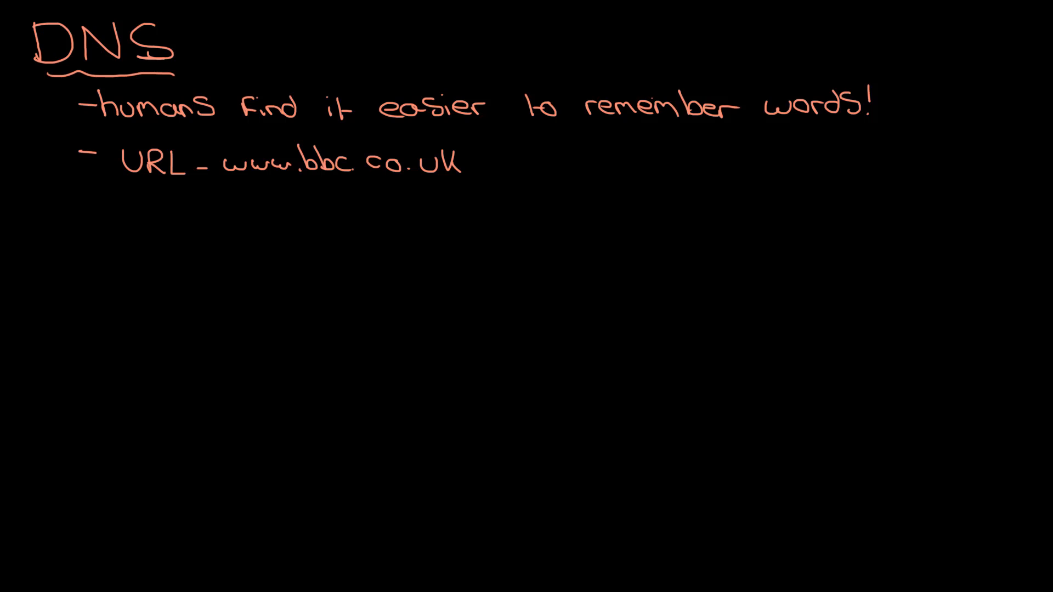
# In yellow ink, write 212.58.237.54 under the URL and underline it.
pyautogui.click(294, 193)
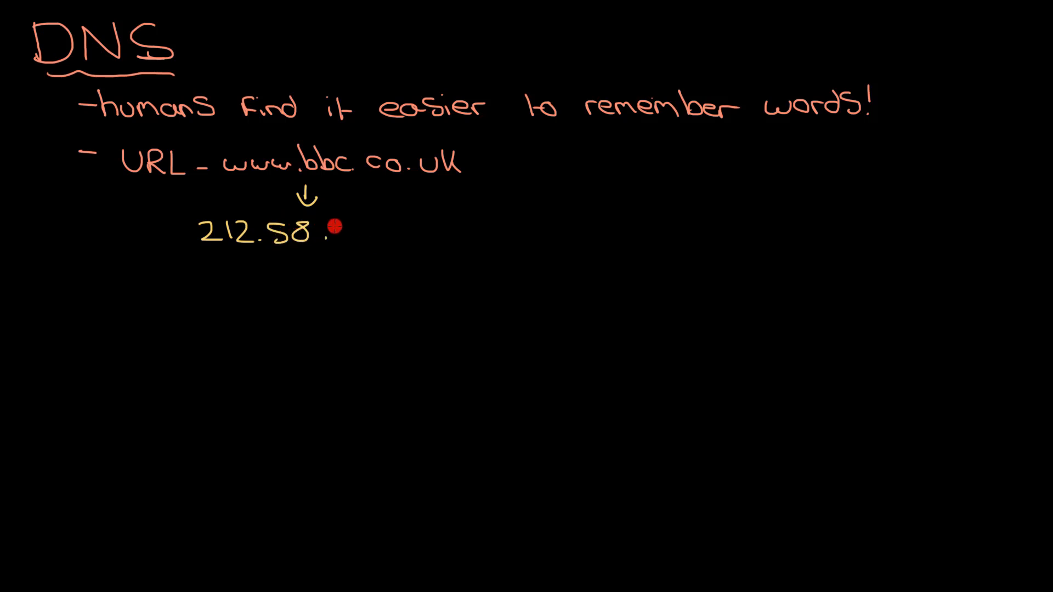
pyautogui.write('23')
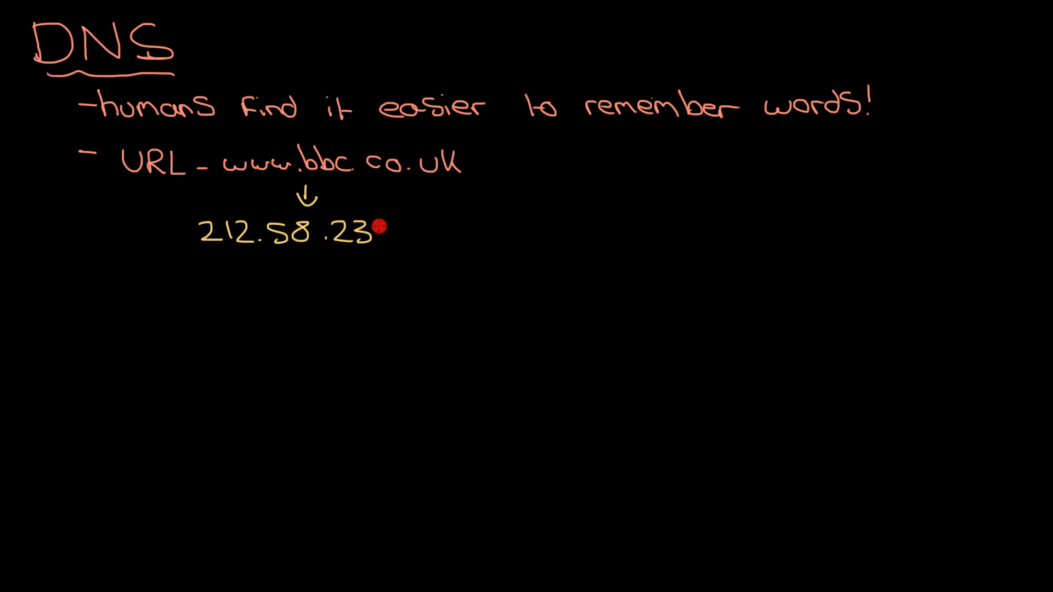
pyautogui.write('7.5')
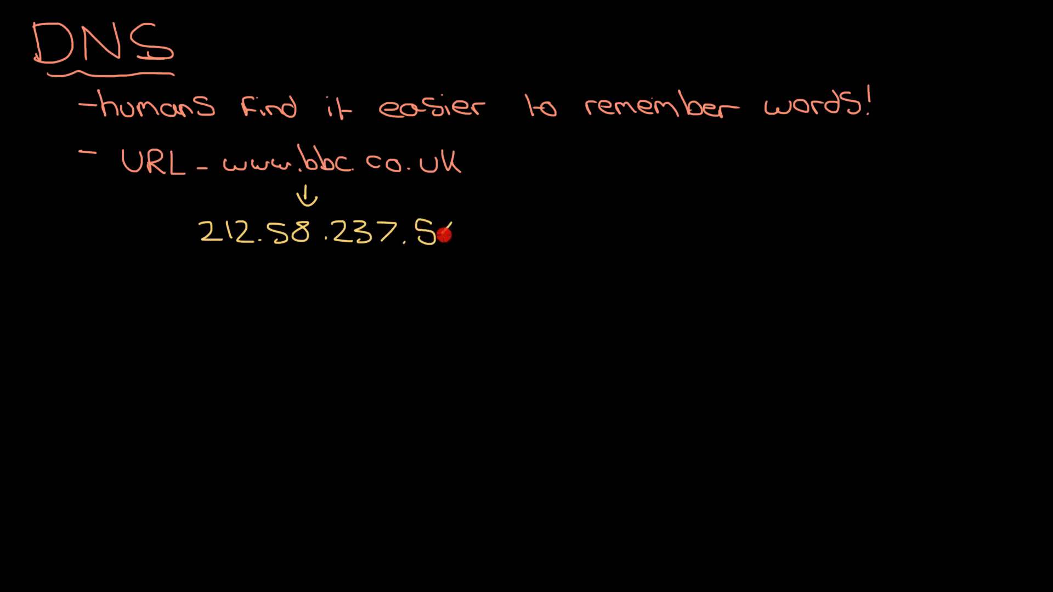
pyautogui.moveTo(232, 182); pyautogui.dragTo(427, 182)
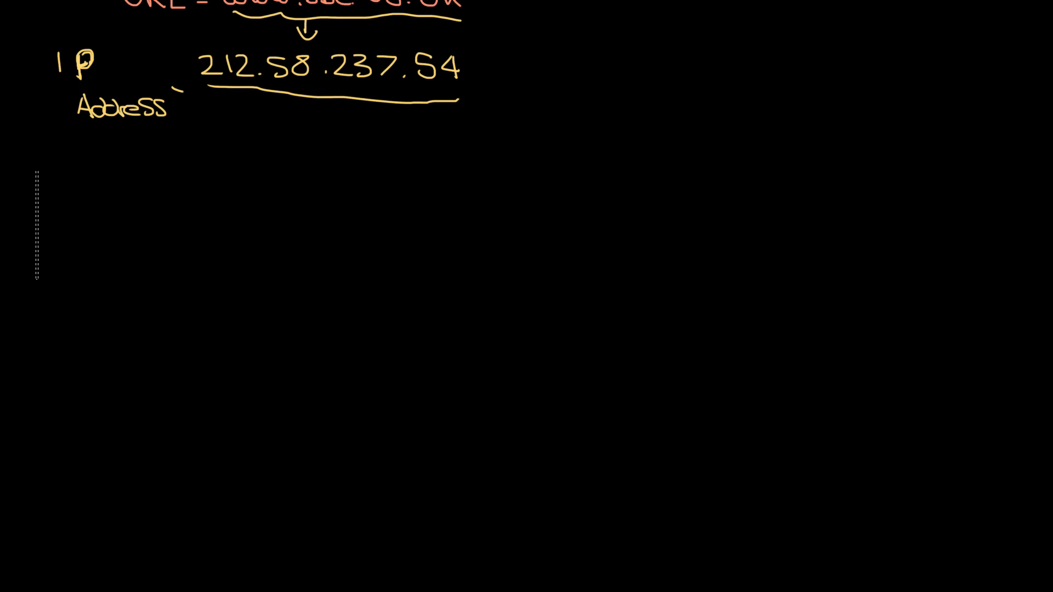
# Sketch a browser window outline with an address bar line.
pyautogui.moveTo(24, 173); pyautogui.dragTo(23, 326)
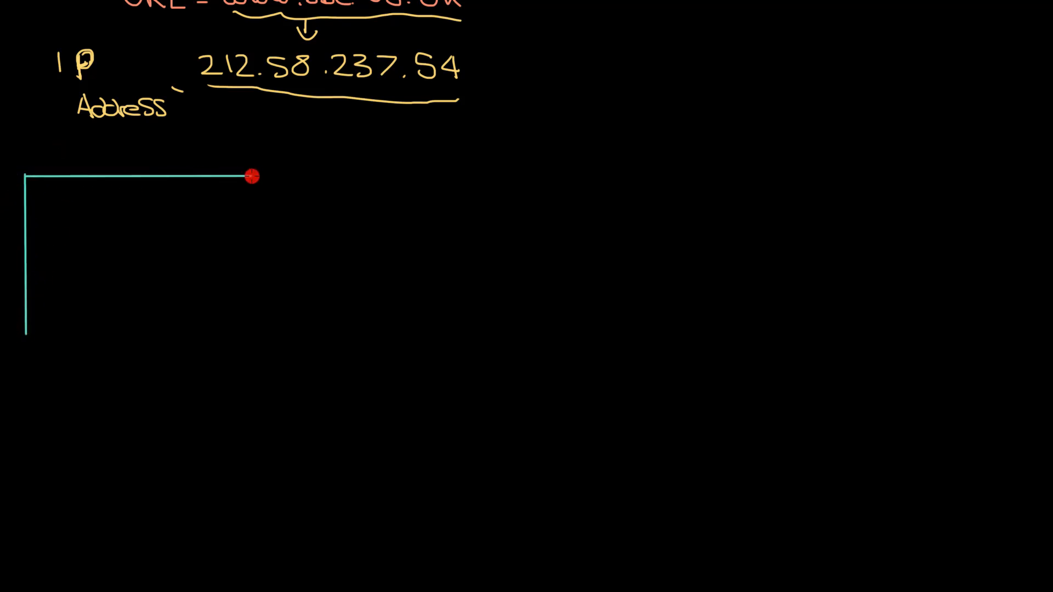
pyautogui.moveTo(252, 174); pyautogui.dragTo(246, 324)
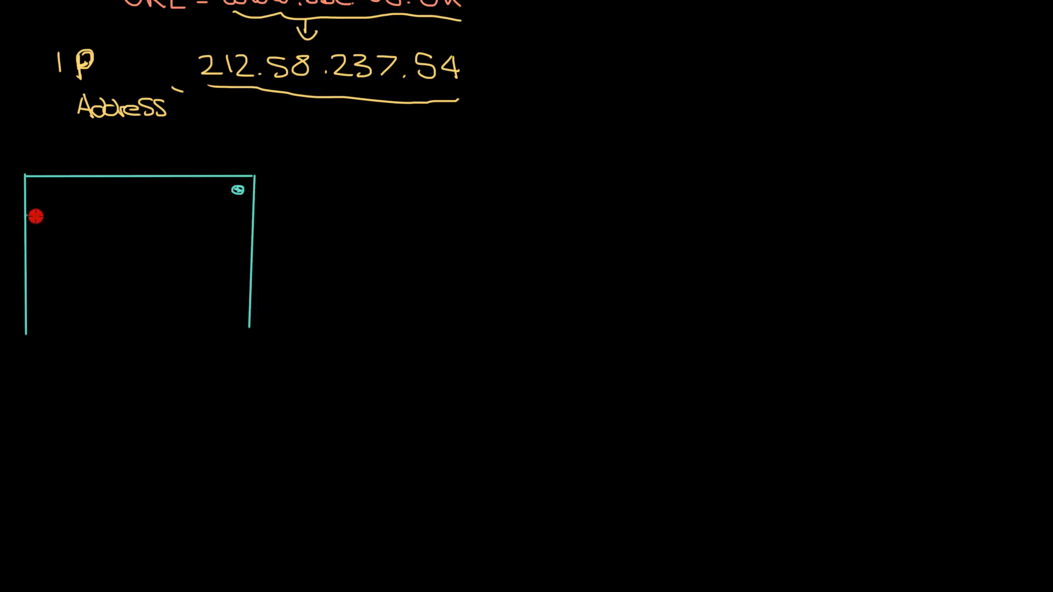
pyautogui.moveTo(34, 215); pyautogui.dragTo(247, 213)
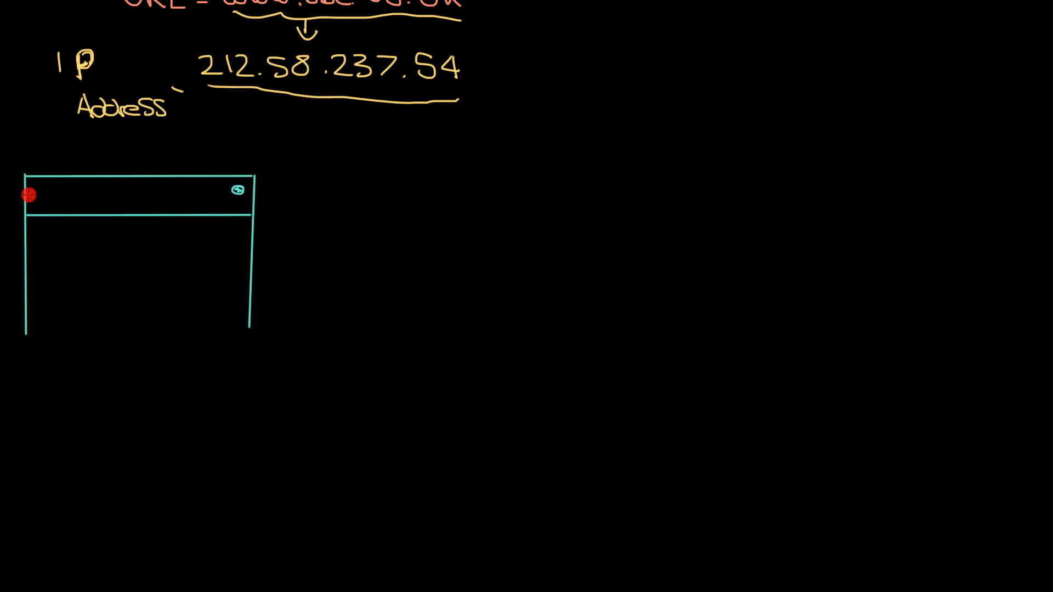
pyautogui.write('ww')
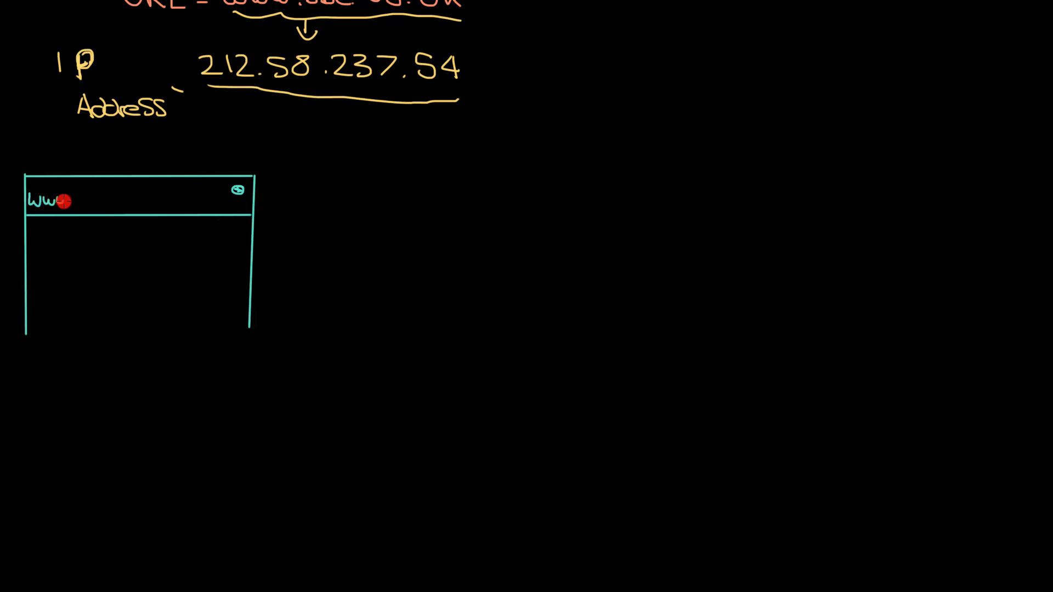
pyautogui.write('www.bbc.co')
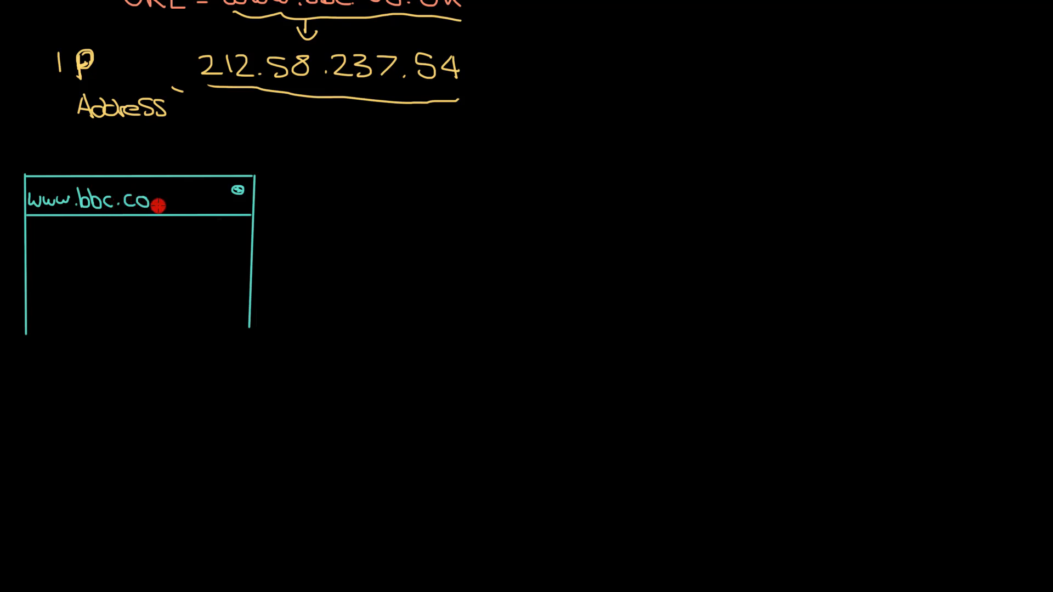
pyautogui.write('.uk')
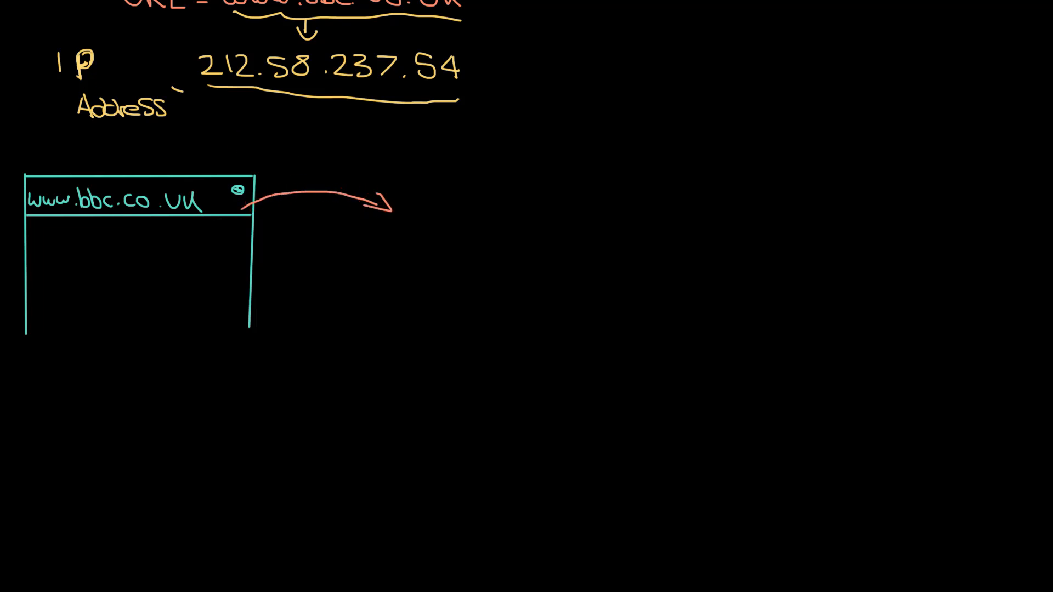
# Draw a box titled DNS Server.
pyautogui.moveTo(401, 178); pyautogui.dragTo(401, 322)
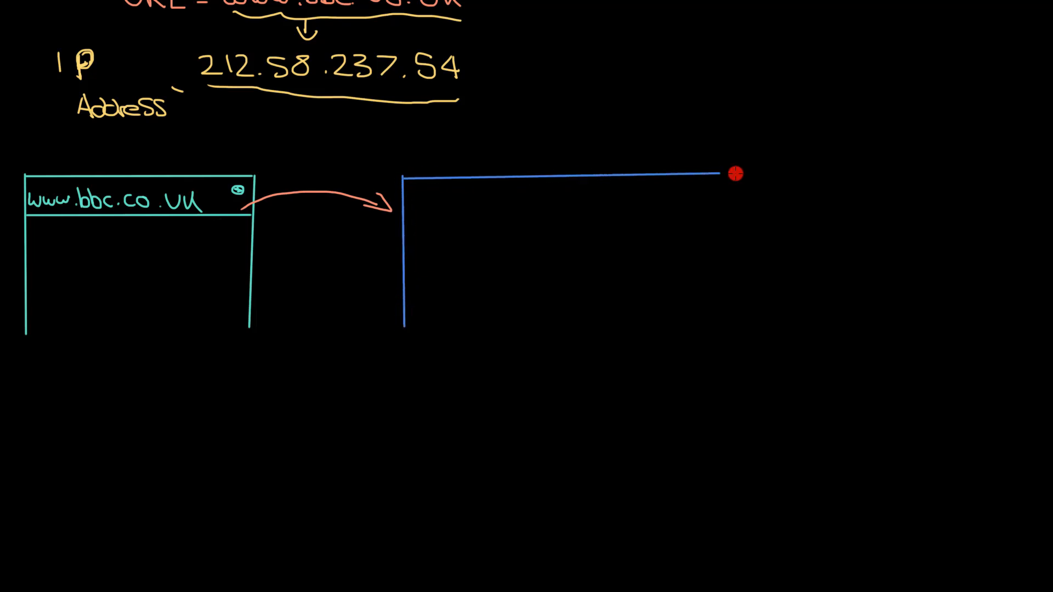
pyautogui.moveTo(733, 174); pyautogui.dragTo(847, 329)
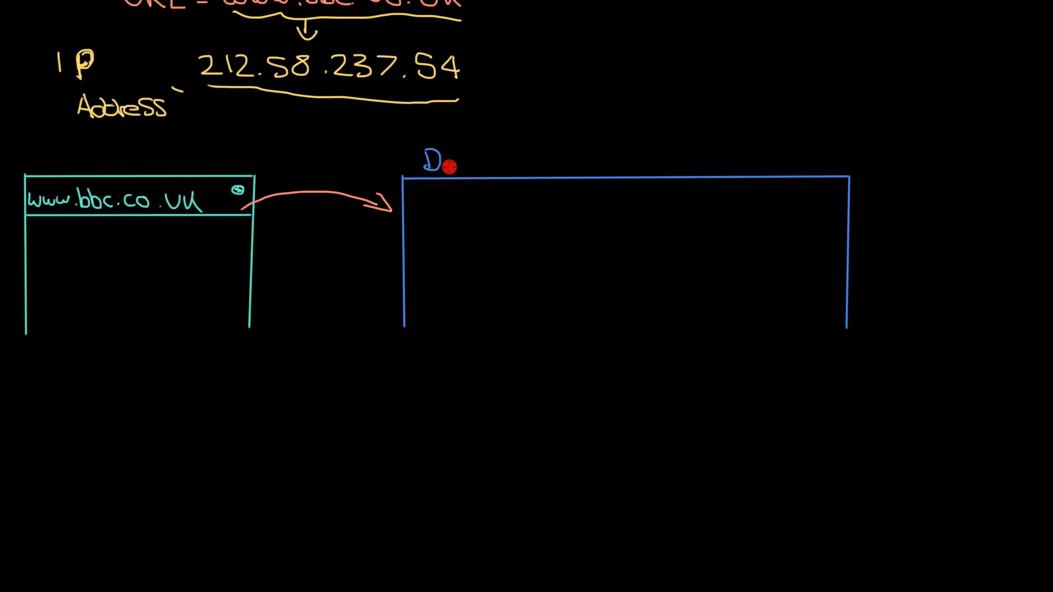
pyautogui.write('NS')
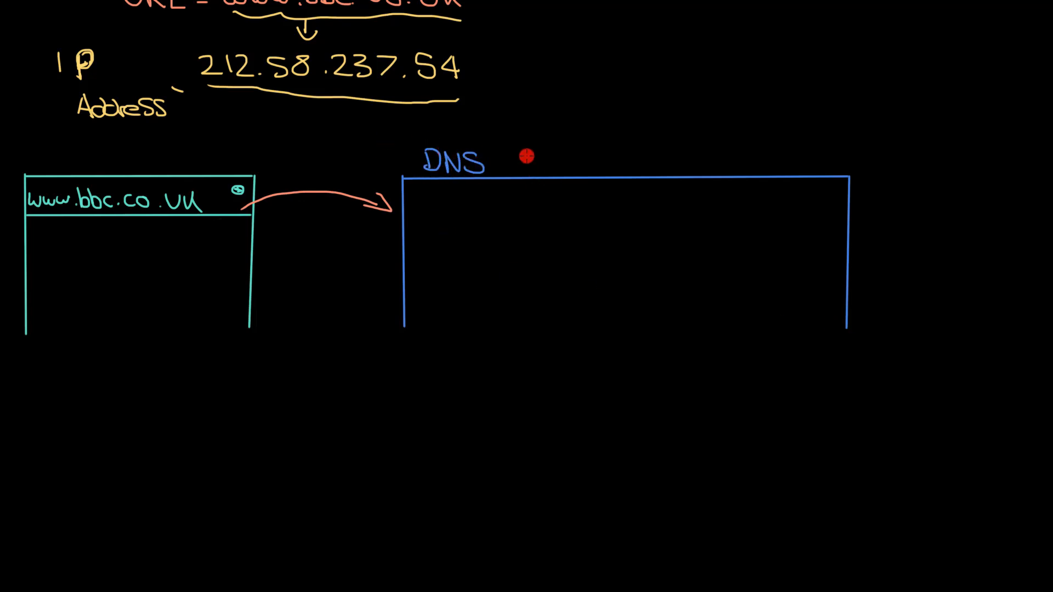
pyautogui.write('Serv')
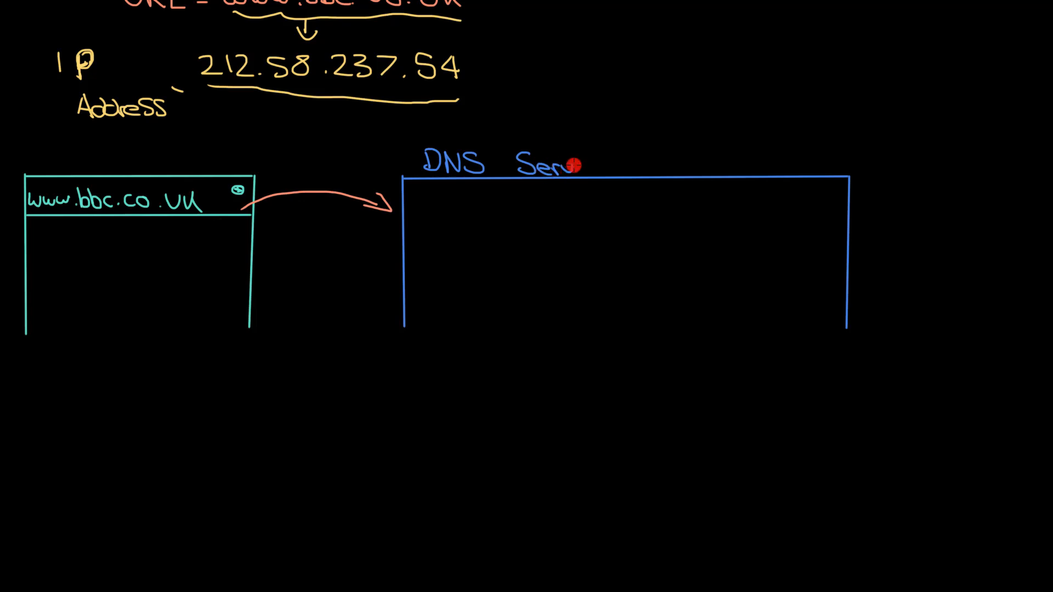
pyautogui.write('er')
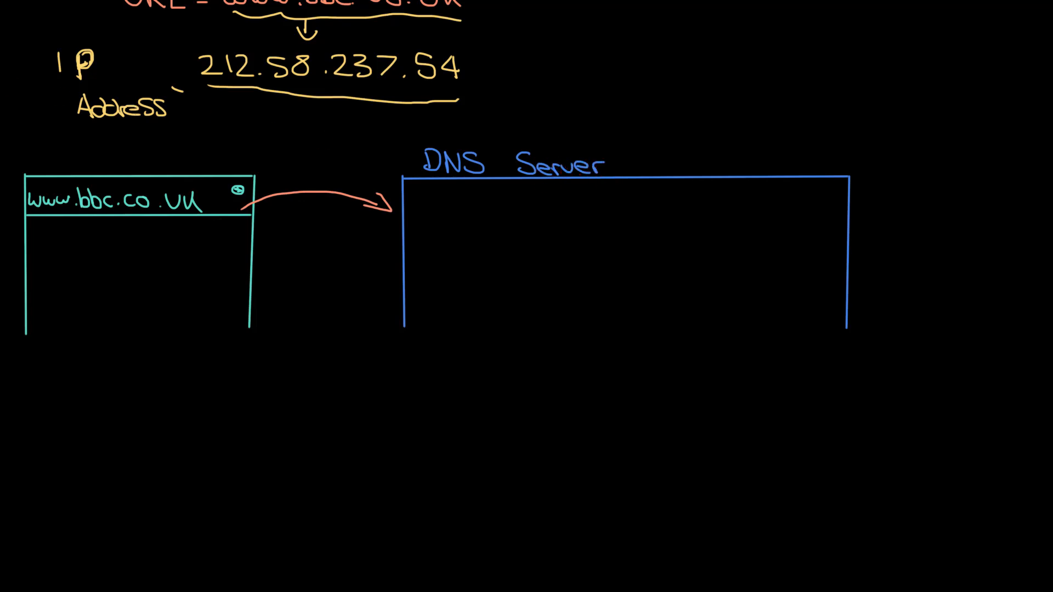
pyautogui.click(422, 210)
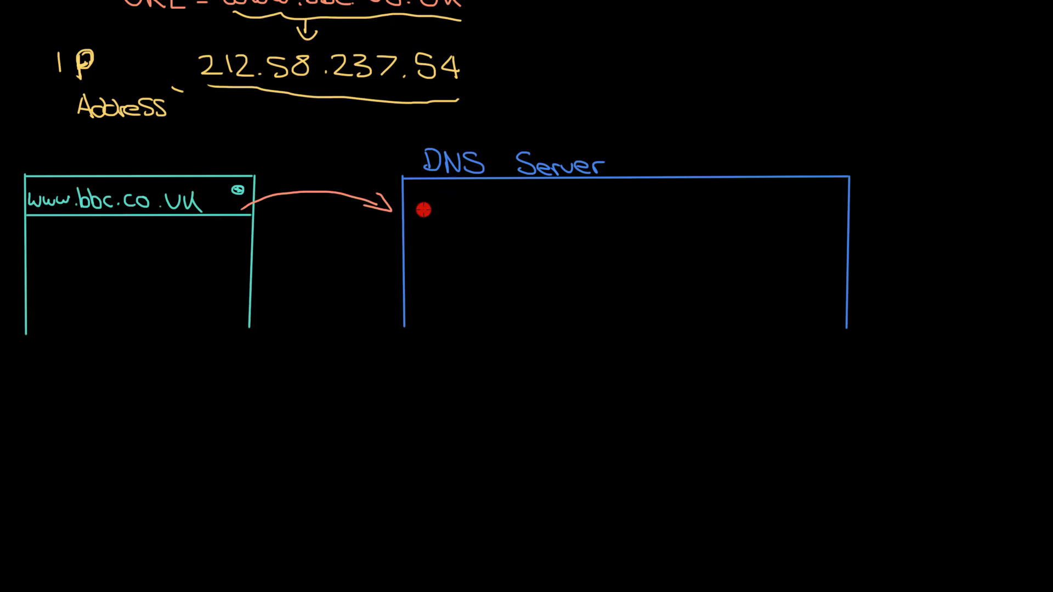
pyautogui.write('www.')
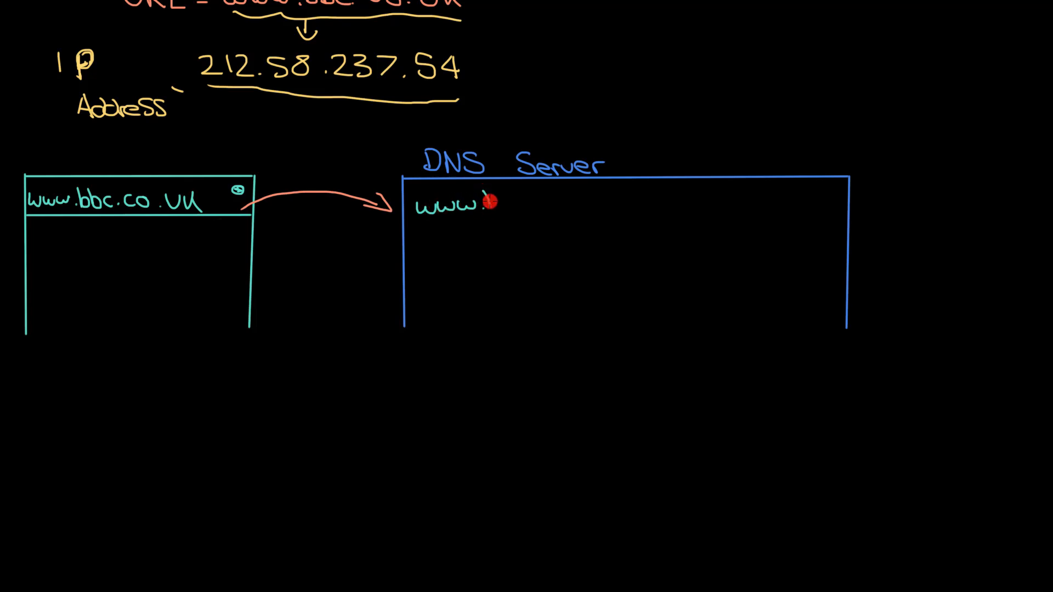
pyautogui.write('bbc.co.')
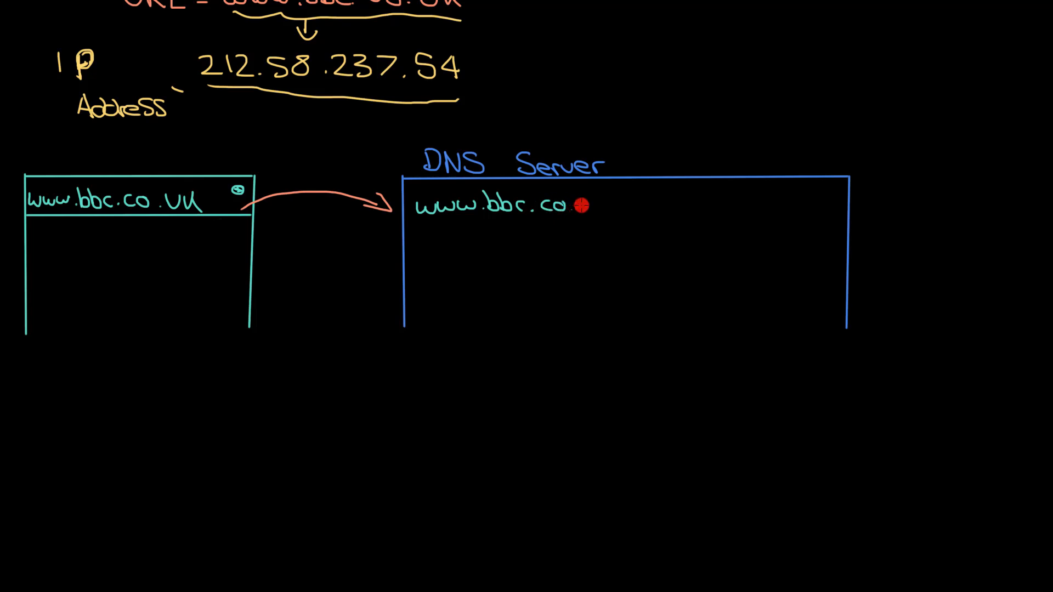
pyautogui.write('uk-')
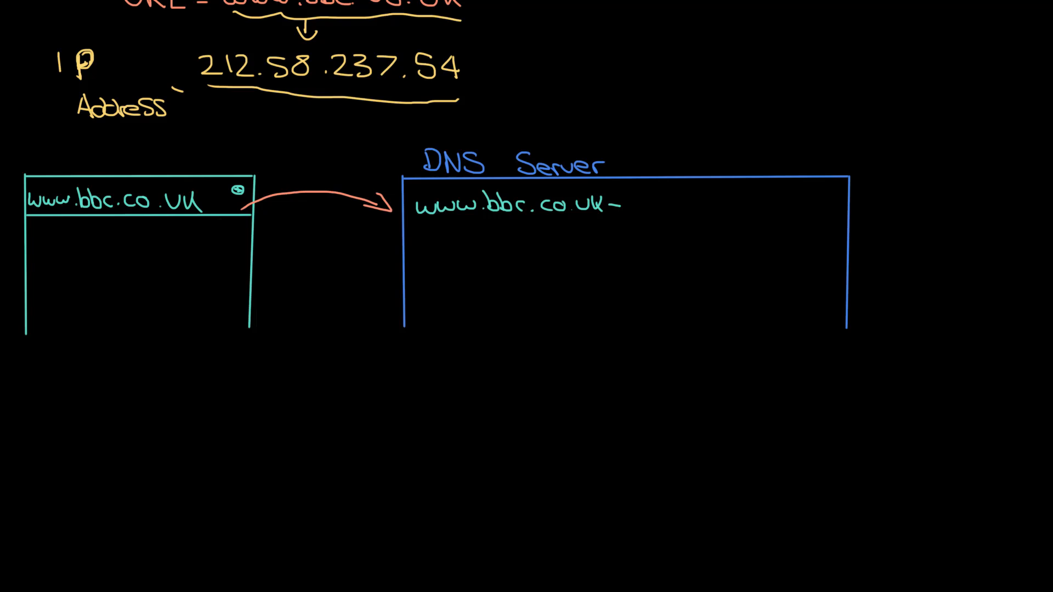
pyautogui.write('212.58.237.54')
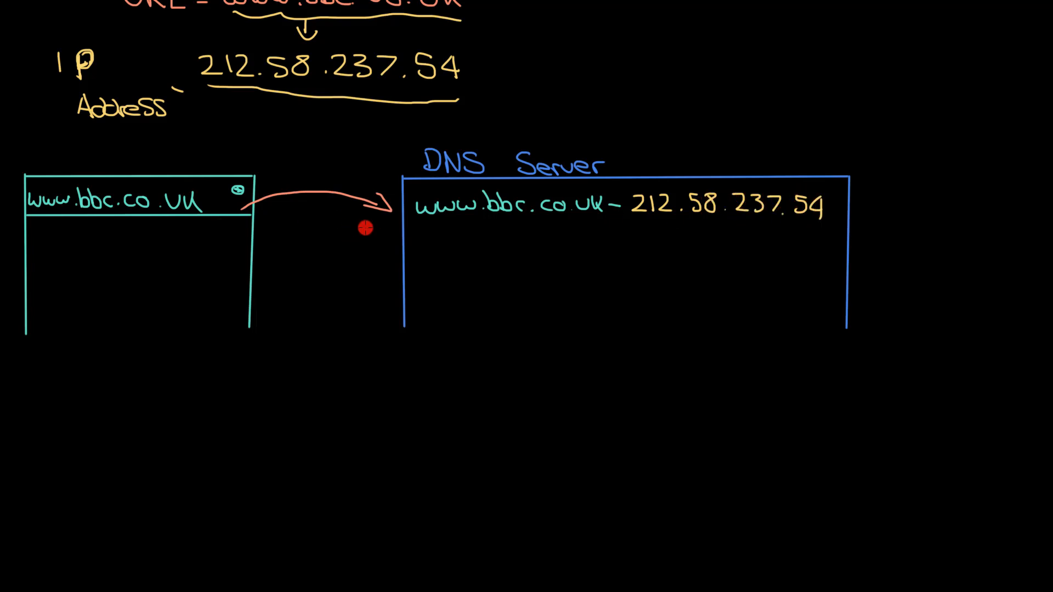
# Draw a return arrow to the browser and write 212.58.237.54 inside it.
pyautogui.moveTo(376, 214); pyautogui.dragTo(241, 222)
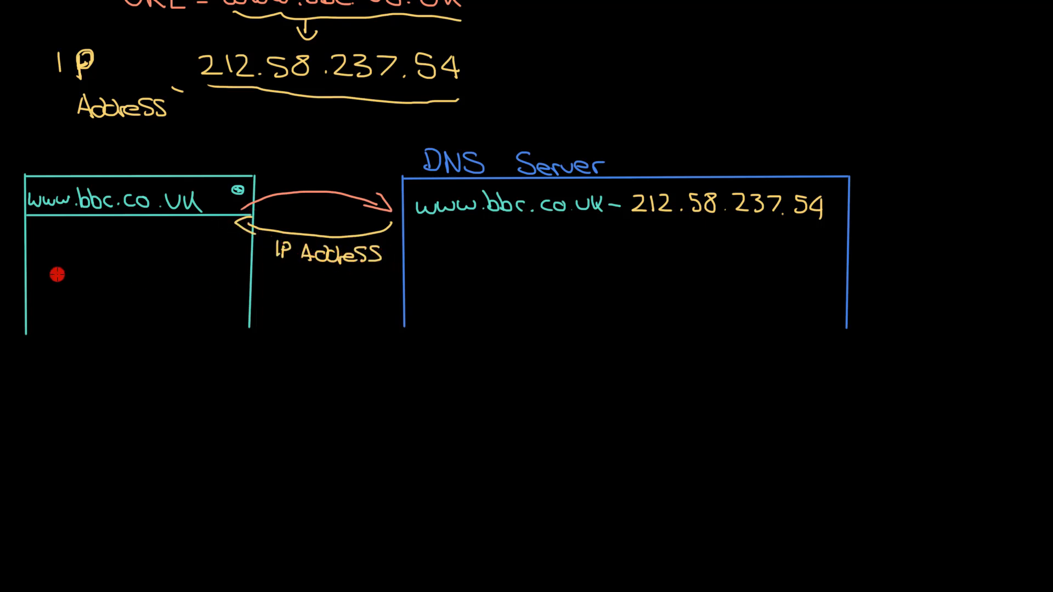
pyautogui.write('212')
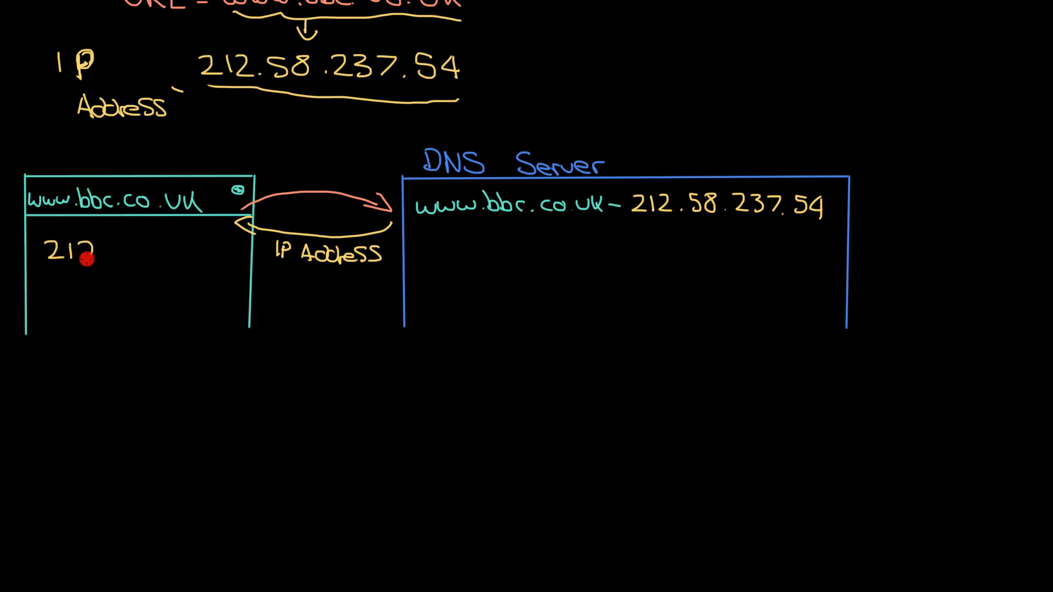
pyautogui.write('.58')
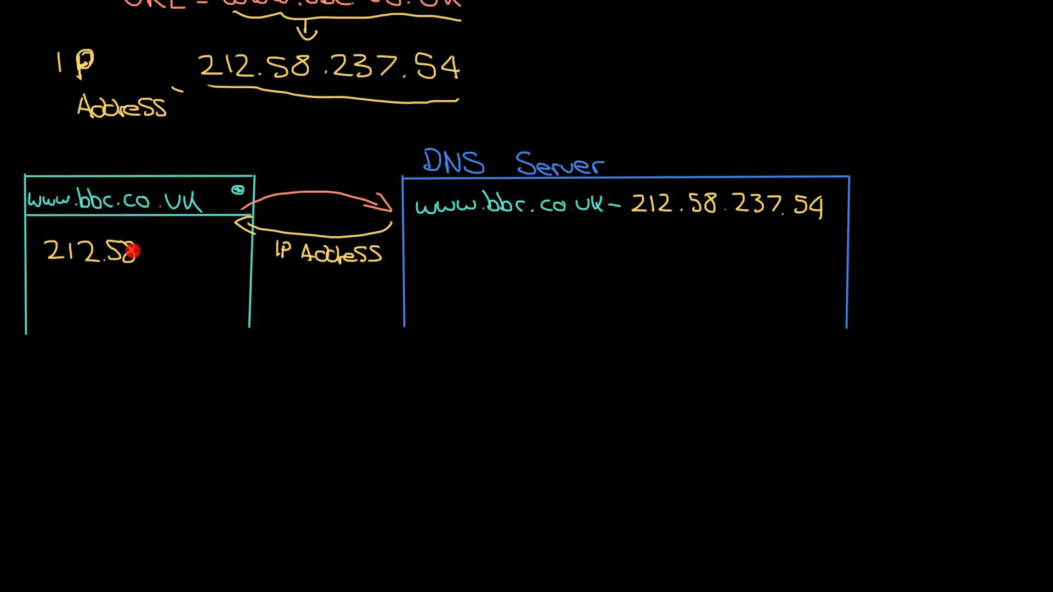
pyautogui.write('.237.54')
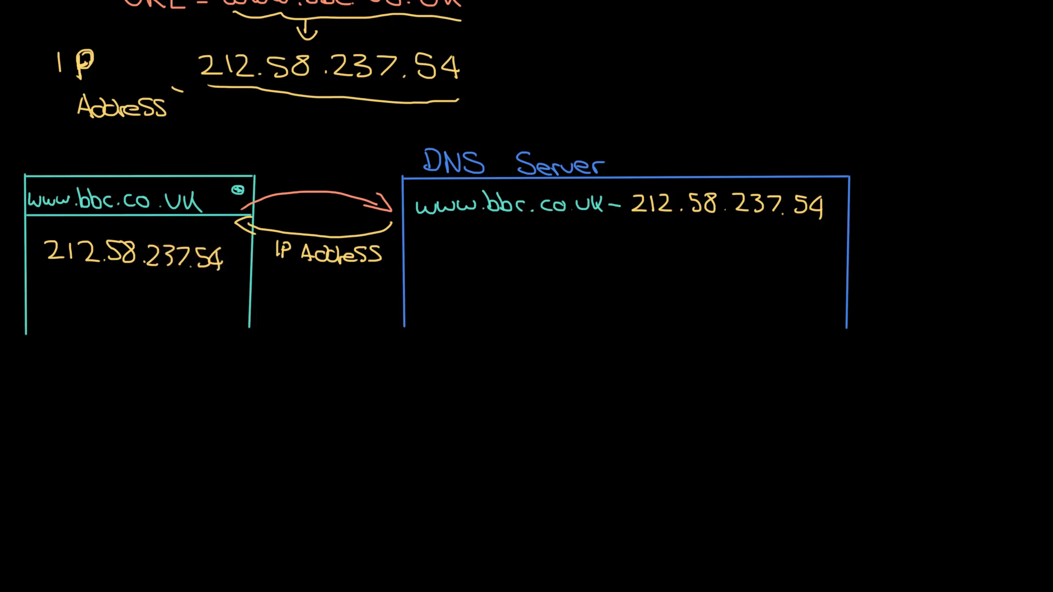
# Draw the BBC Server sketch below the browser window.
pyautogui.moveTo(101, 289); pyautogui.dragTo(87, 427)
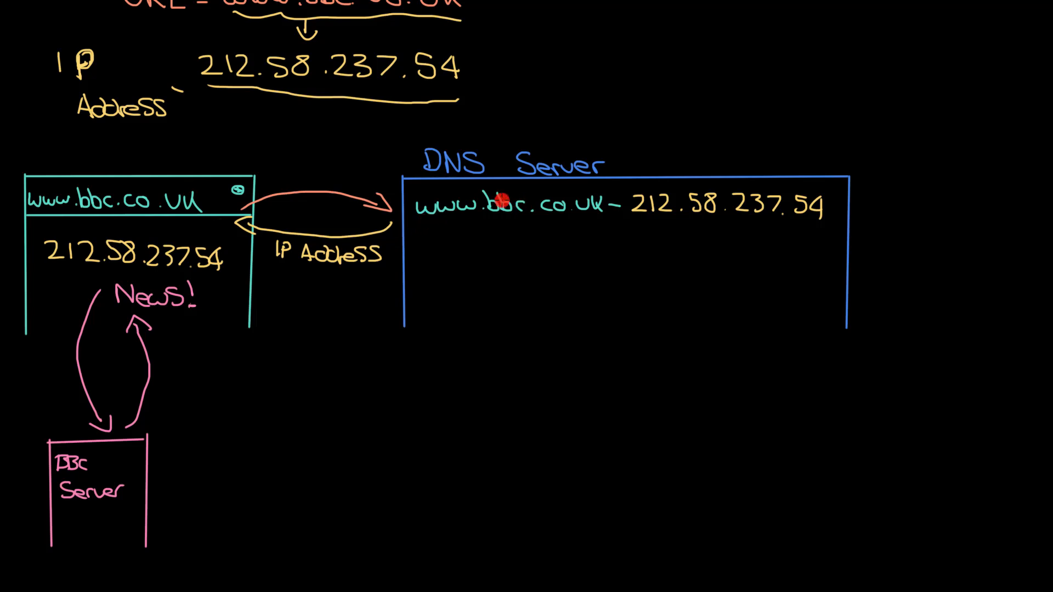
pyautogui.moveTo(523, 203)
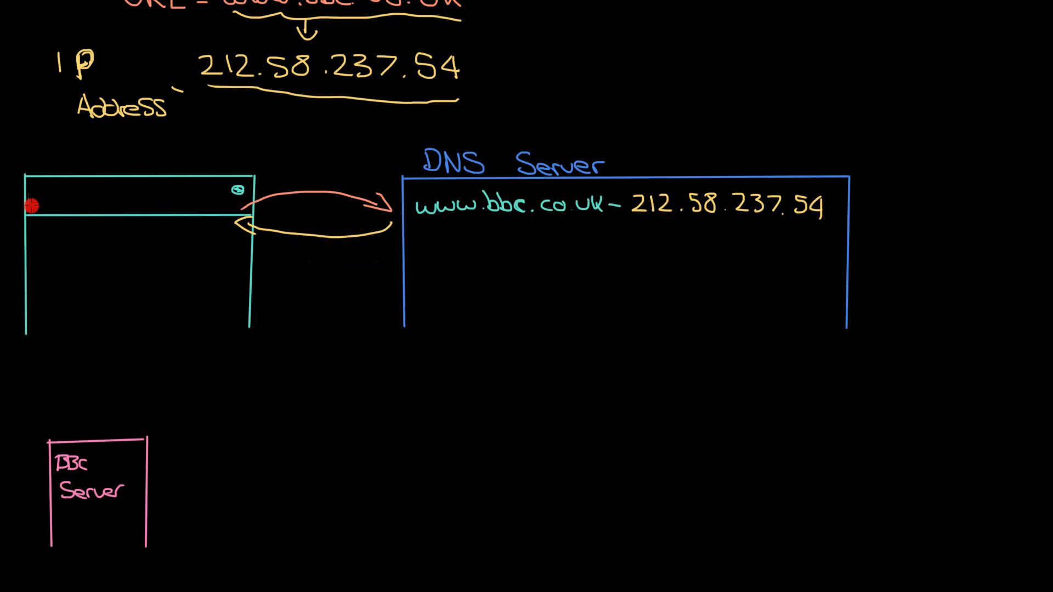
pyautogui.write('www.amazon')
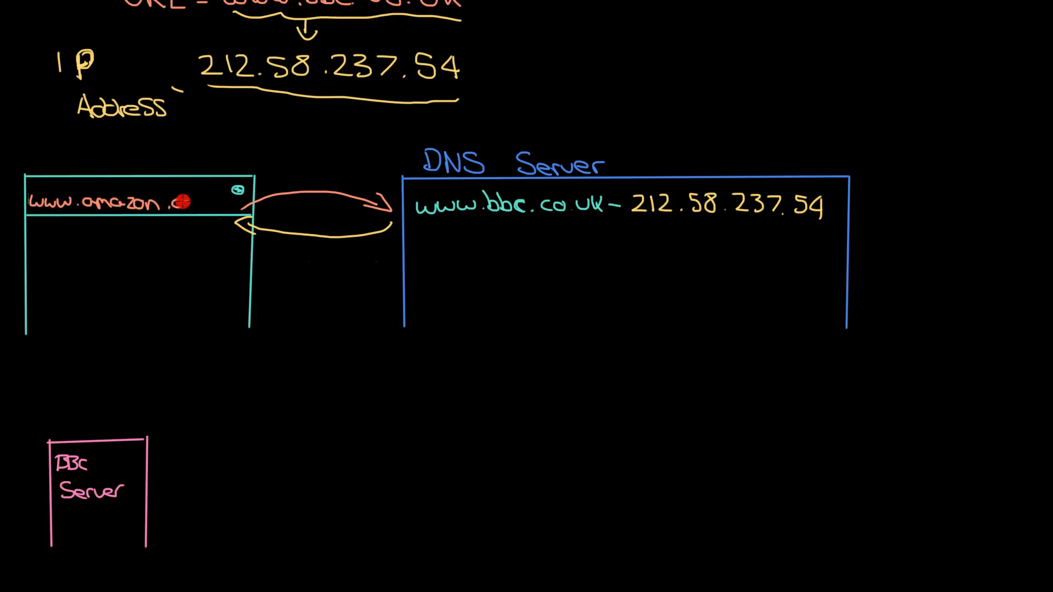
pyautogui.write('.co.uk')
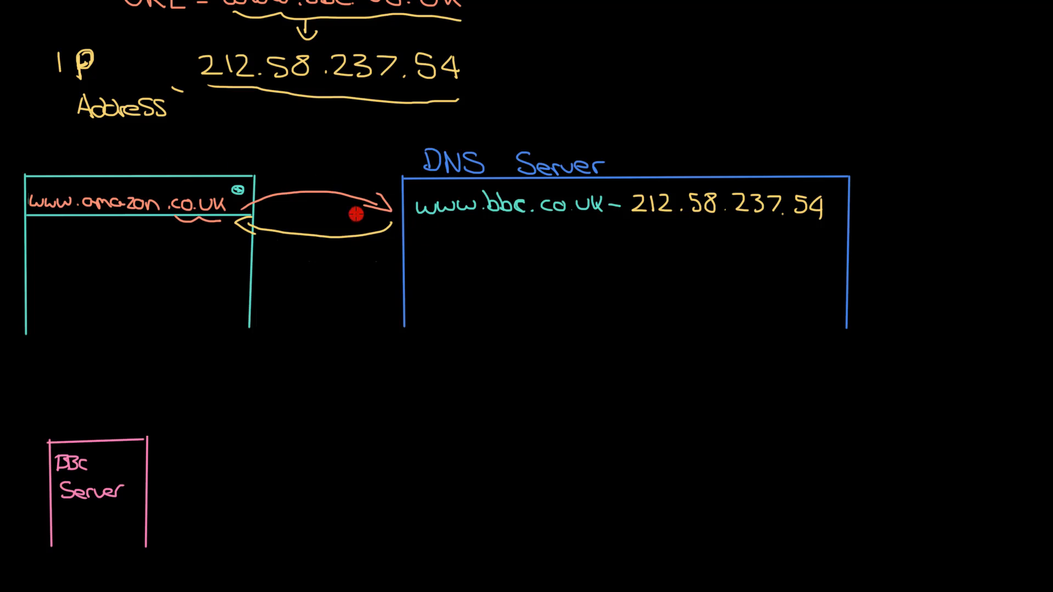
pyautogui.moveTo(418, 240)
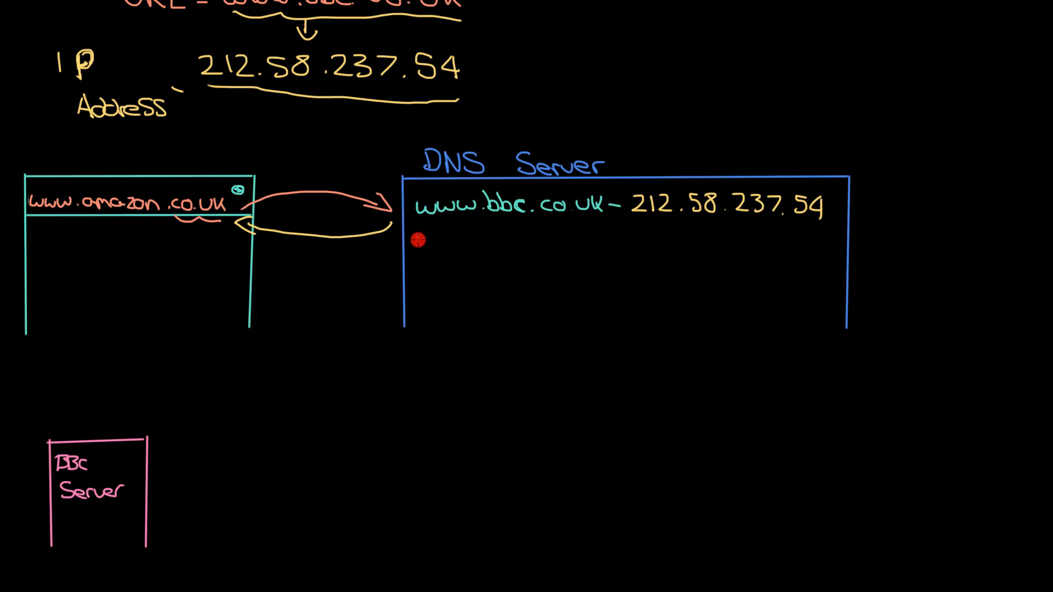
pyautogui.write('www.amazon.c')
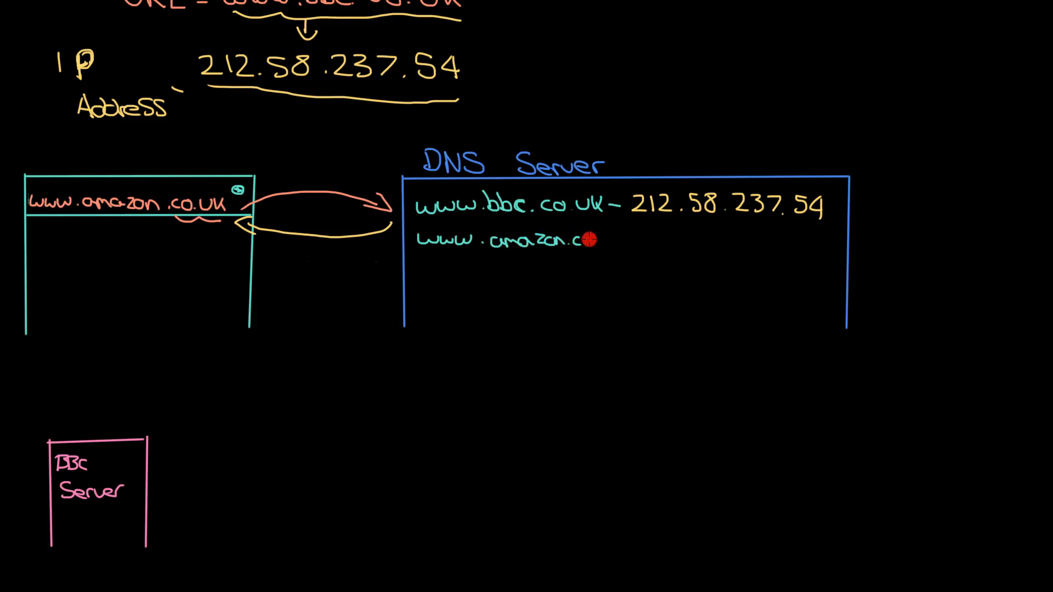
pyautogui.write('o.uk - ?')
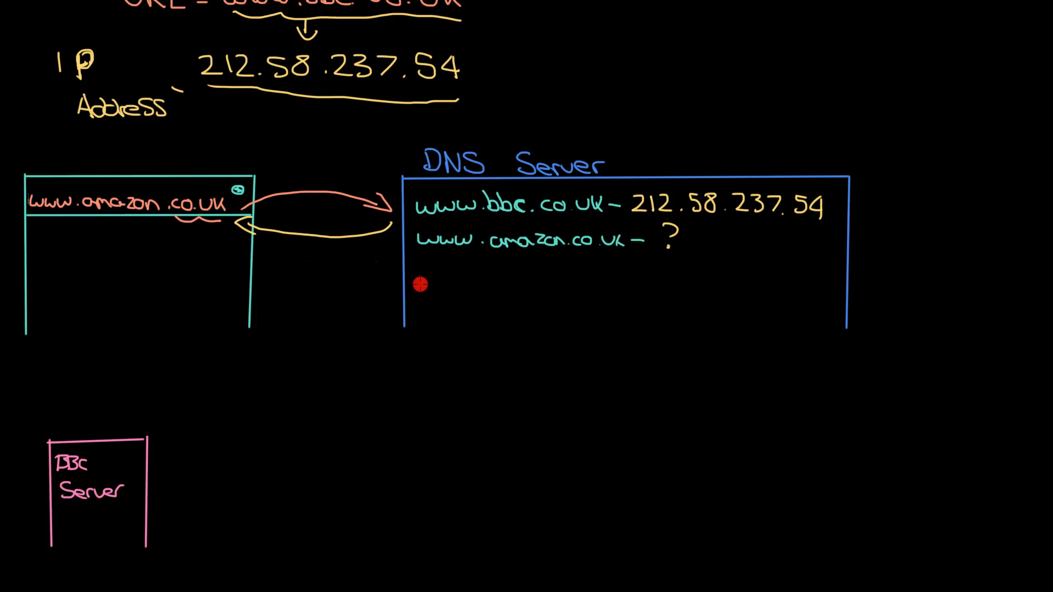
pyautogui.moveTo(306, 234)
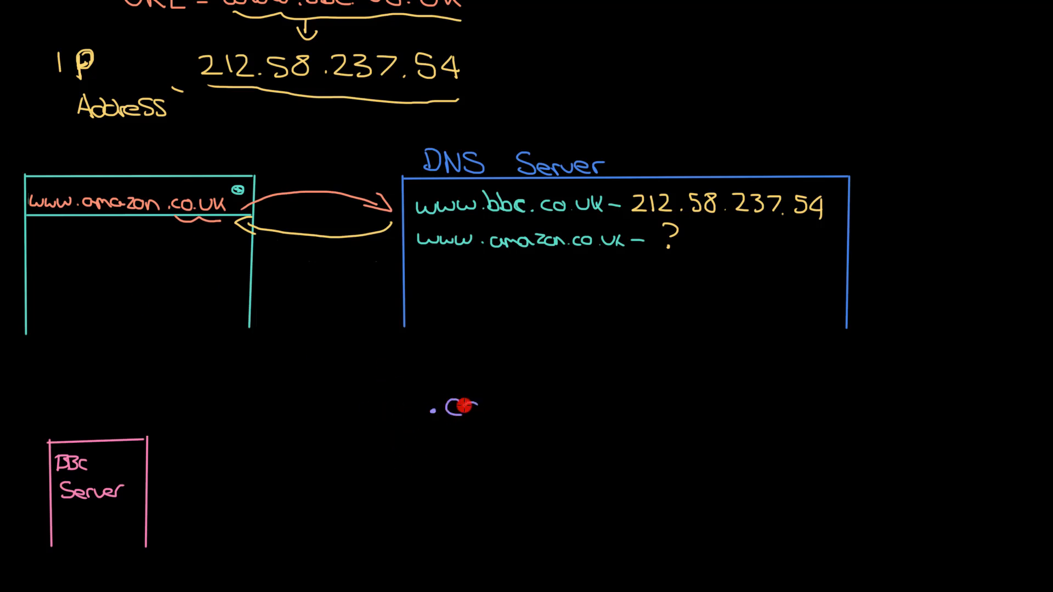
# Write .CO.UK and outline its server box, listing amazon's IP 13.224.83.95.
pyautogui.write('.co.uk')
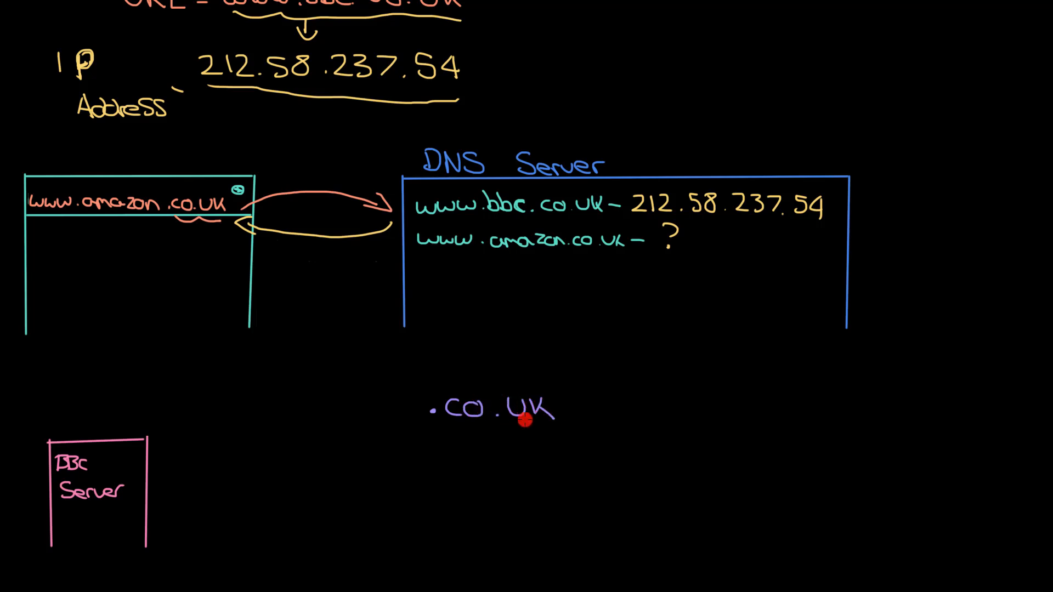
pyautogui.moveTo(527, 419); pyautogui.dragTo(395, 515)
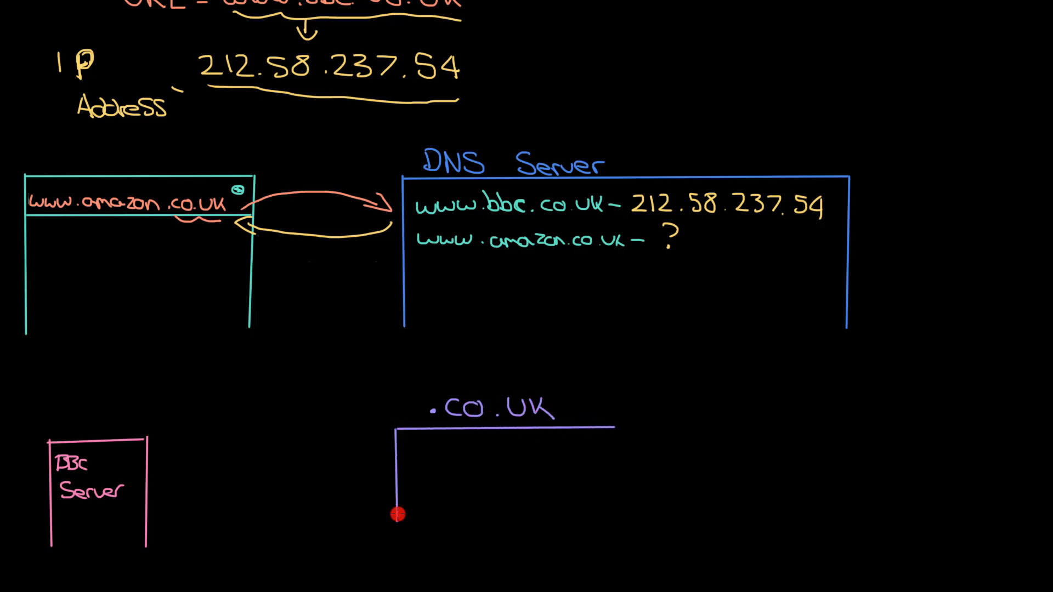
pyautogui.moveTo(395, 515); pyautogui.dragTo(649, 515)
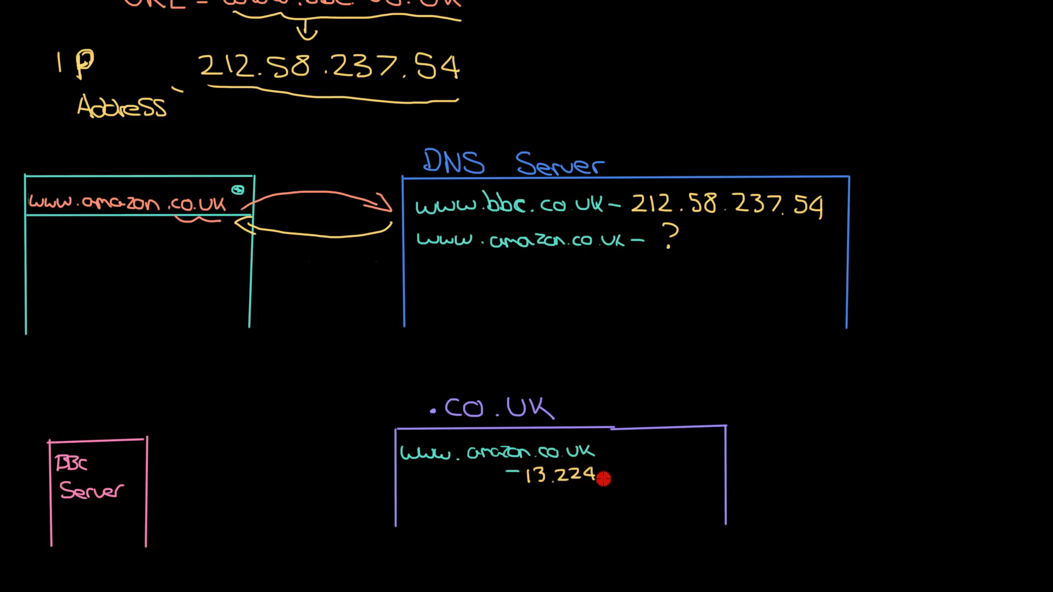
pyautogui.write('.83.95')
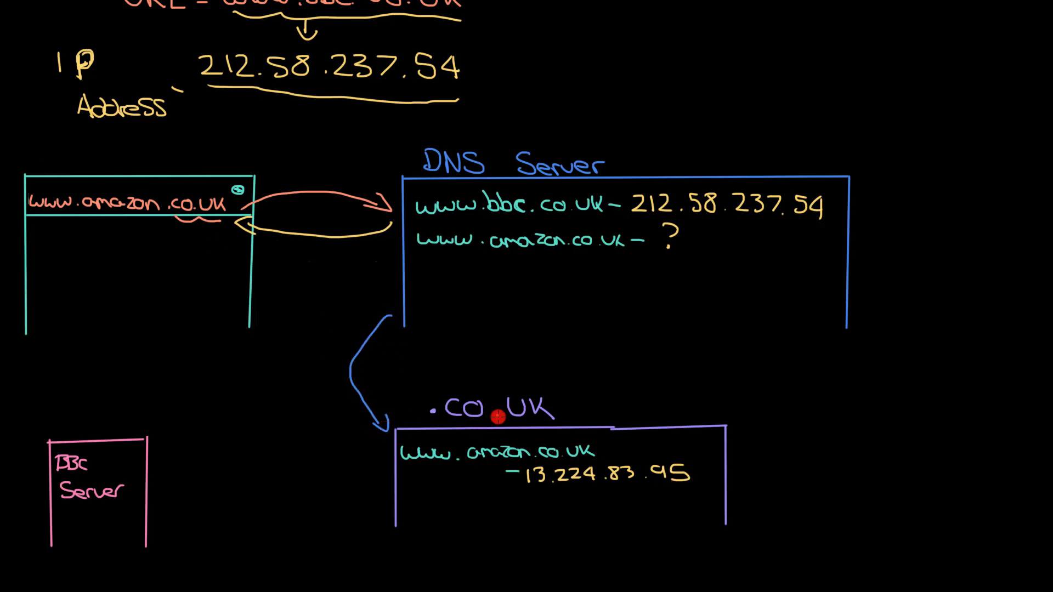
pyautogui.moveTo(780, 505)
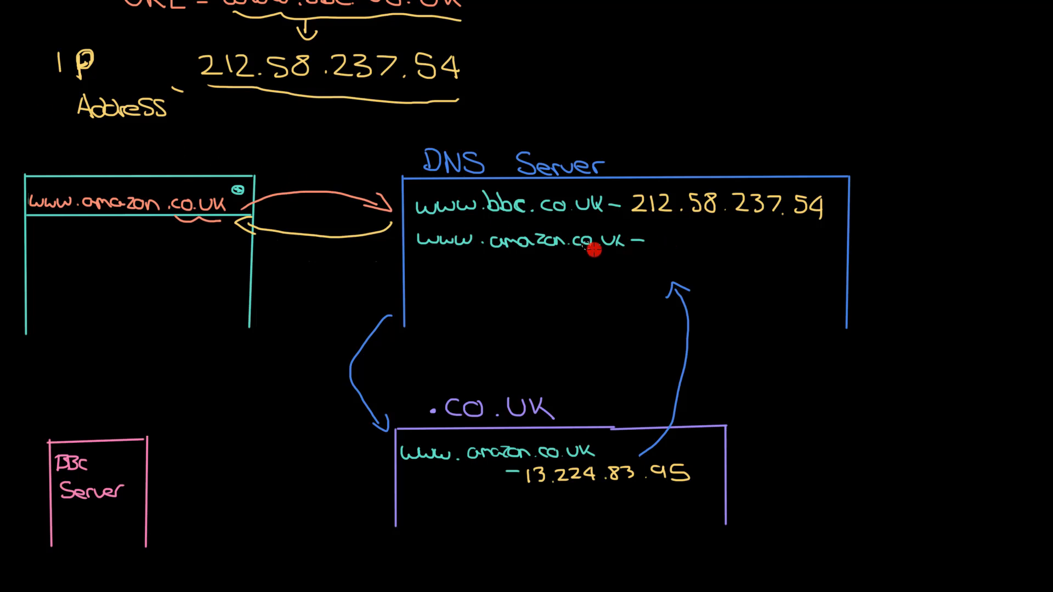
pyautogui.moveTo(584, 284)
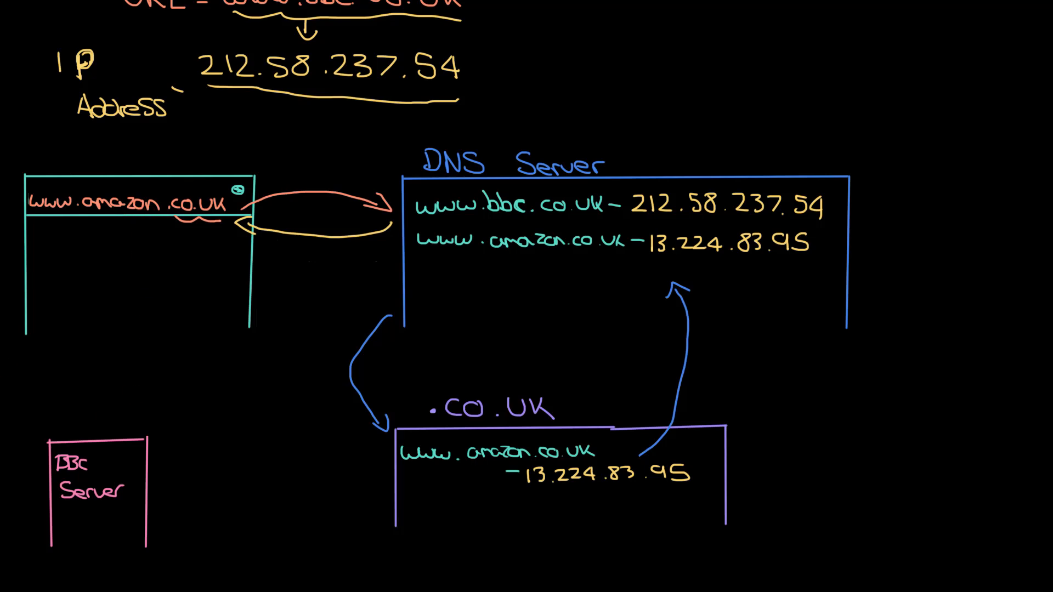
pyautogui.moveTo(202, 356)
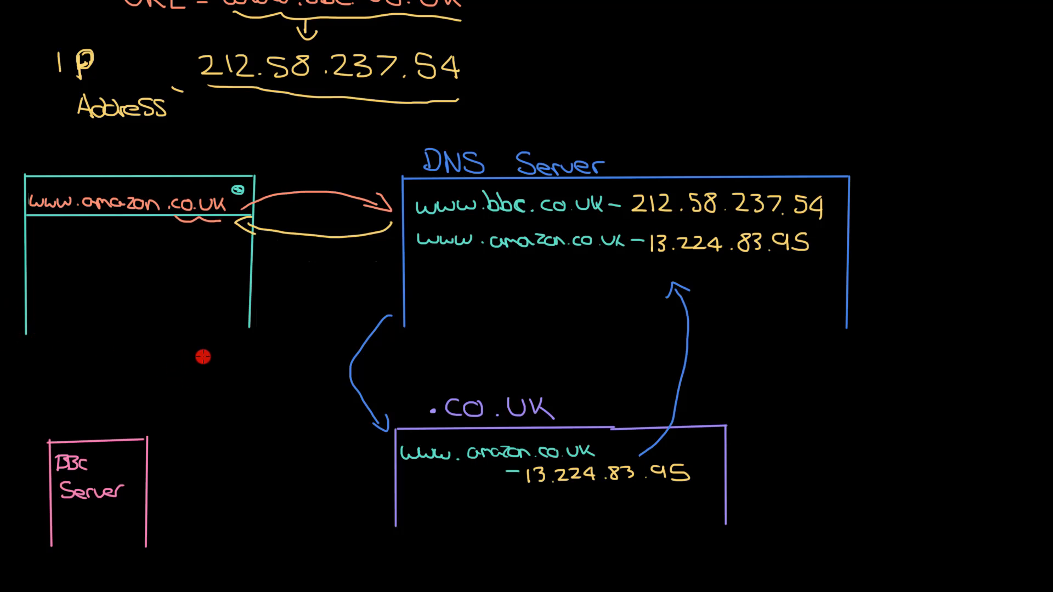
pyautogui.moveTo(543, 320)
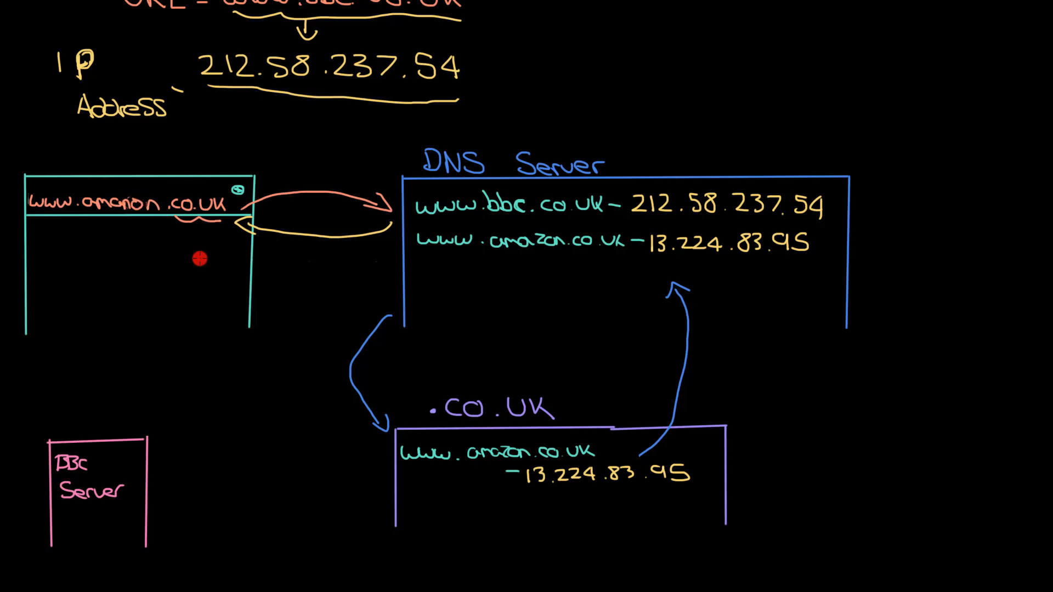
pyautogui.moveTo(186, 231)
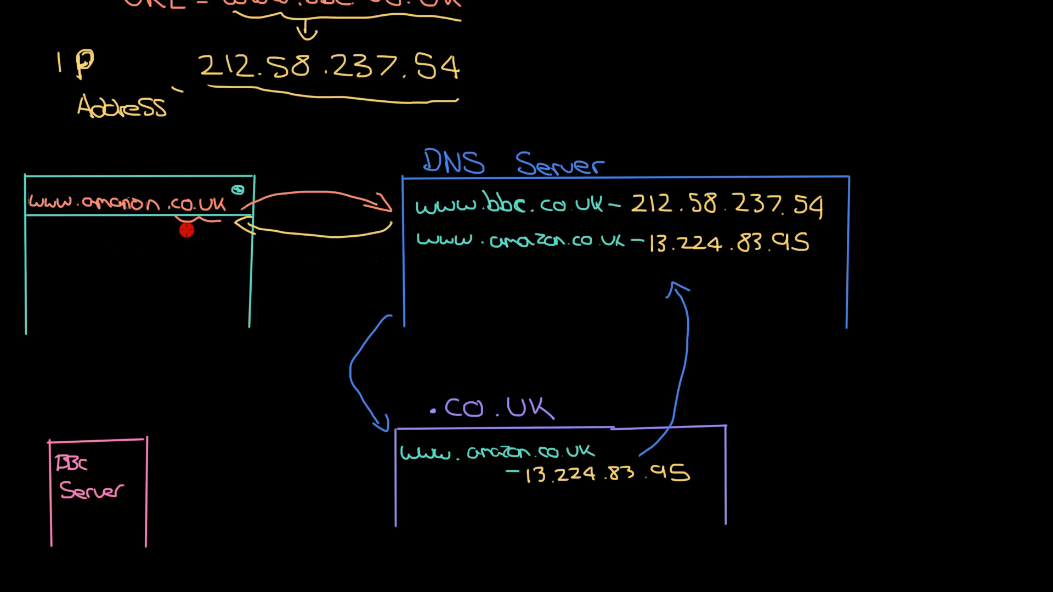
pyautogui.moveTo(436, 271)
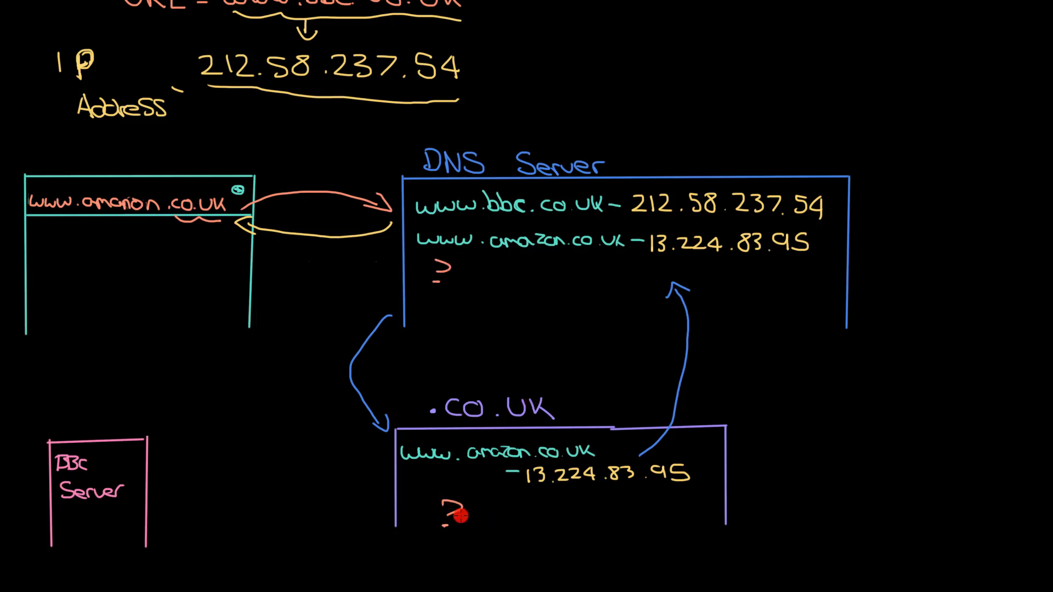
pyautogui.moveTo(650, 365)
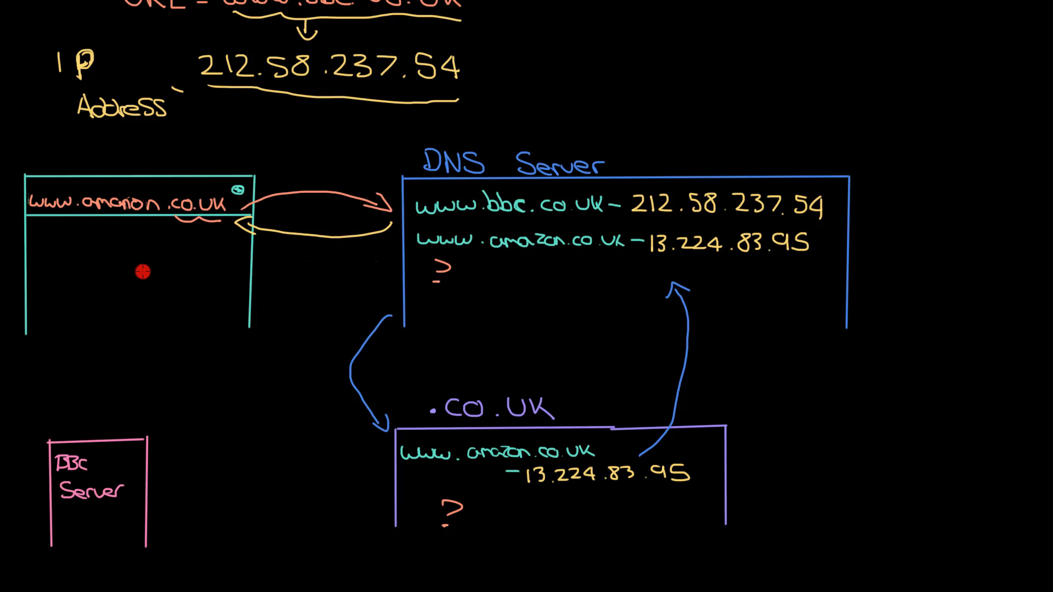
pyautogui.moveTo(109, 295)
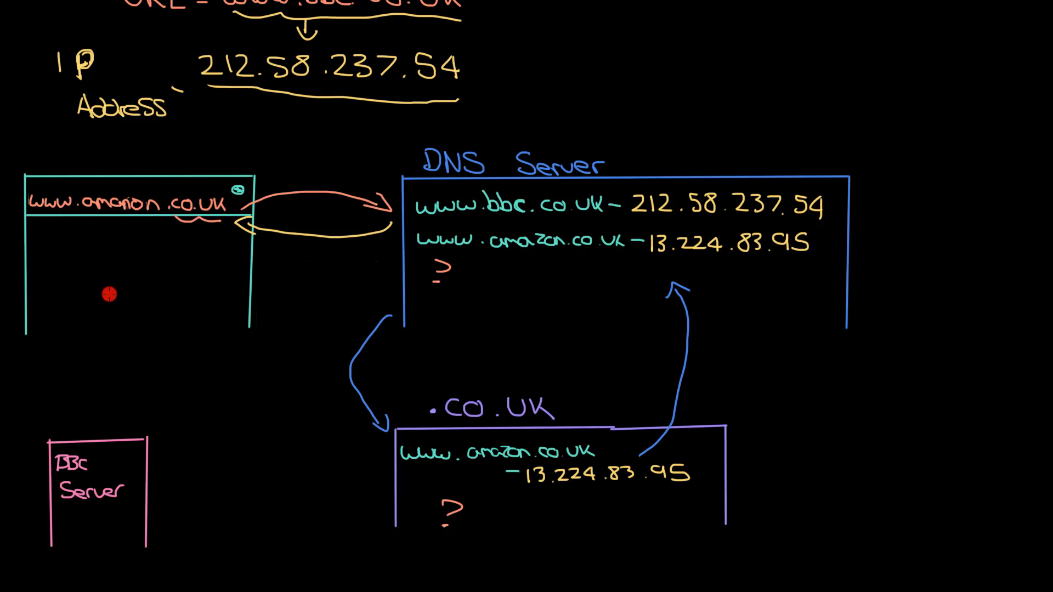
pyautogui.moveTo(220, 270)
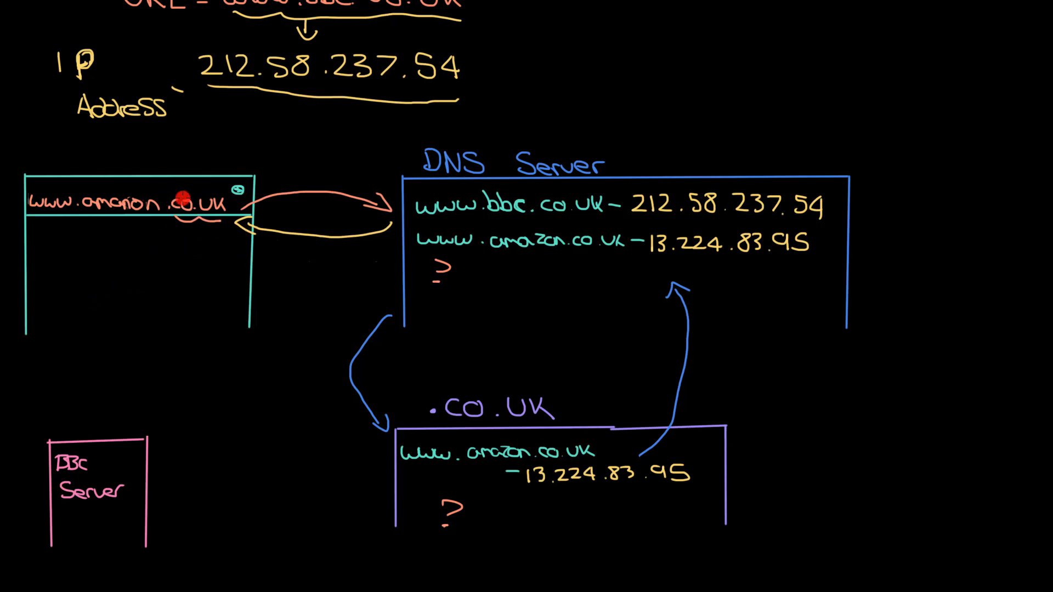
# Scroll the whiteboard canvas to shift the view.
pyautogui.scroll(-3)
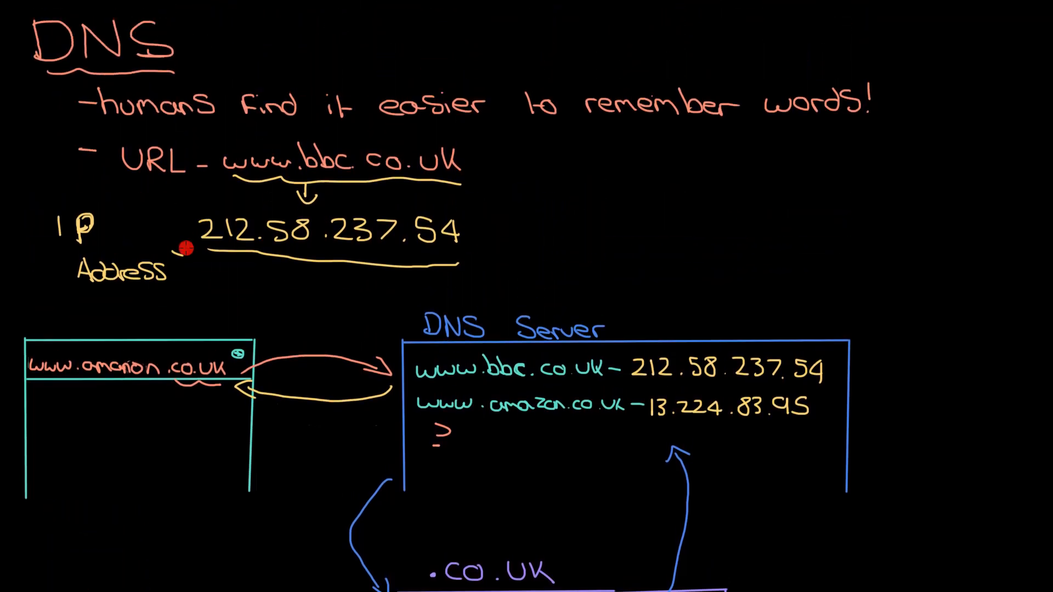